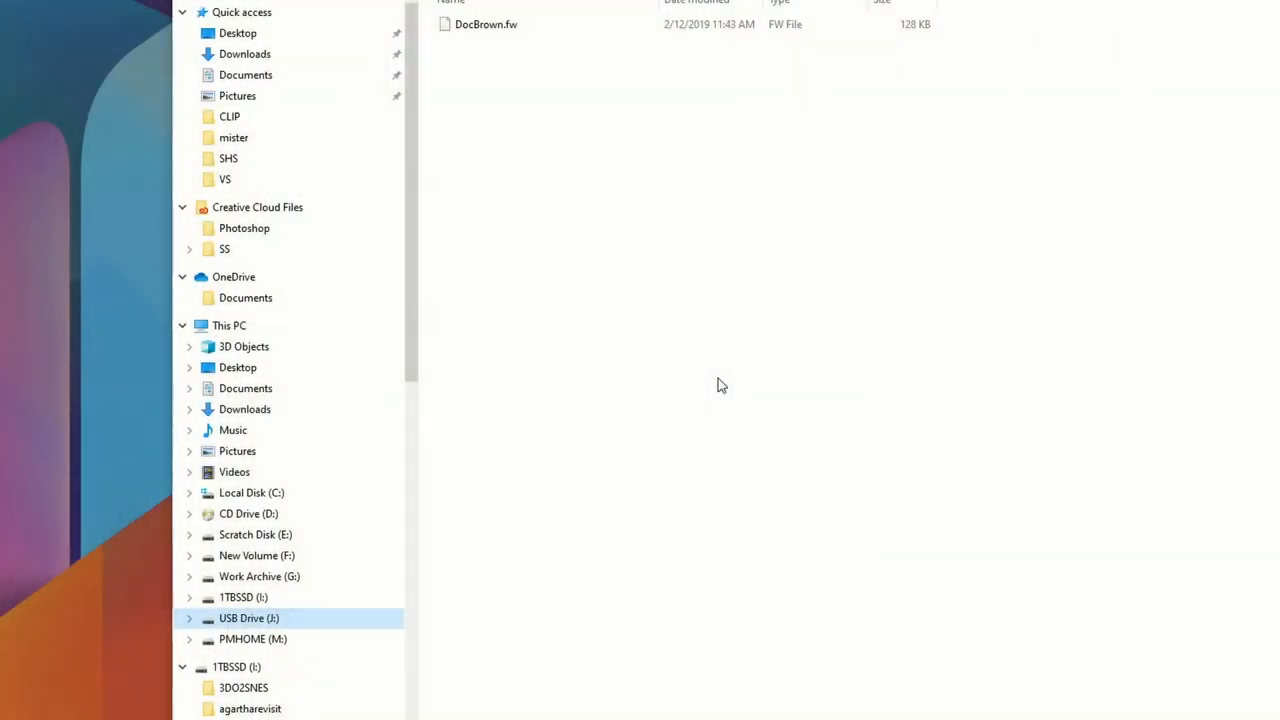
{"action": "mouse_move", "coordinate": [308, 627]}
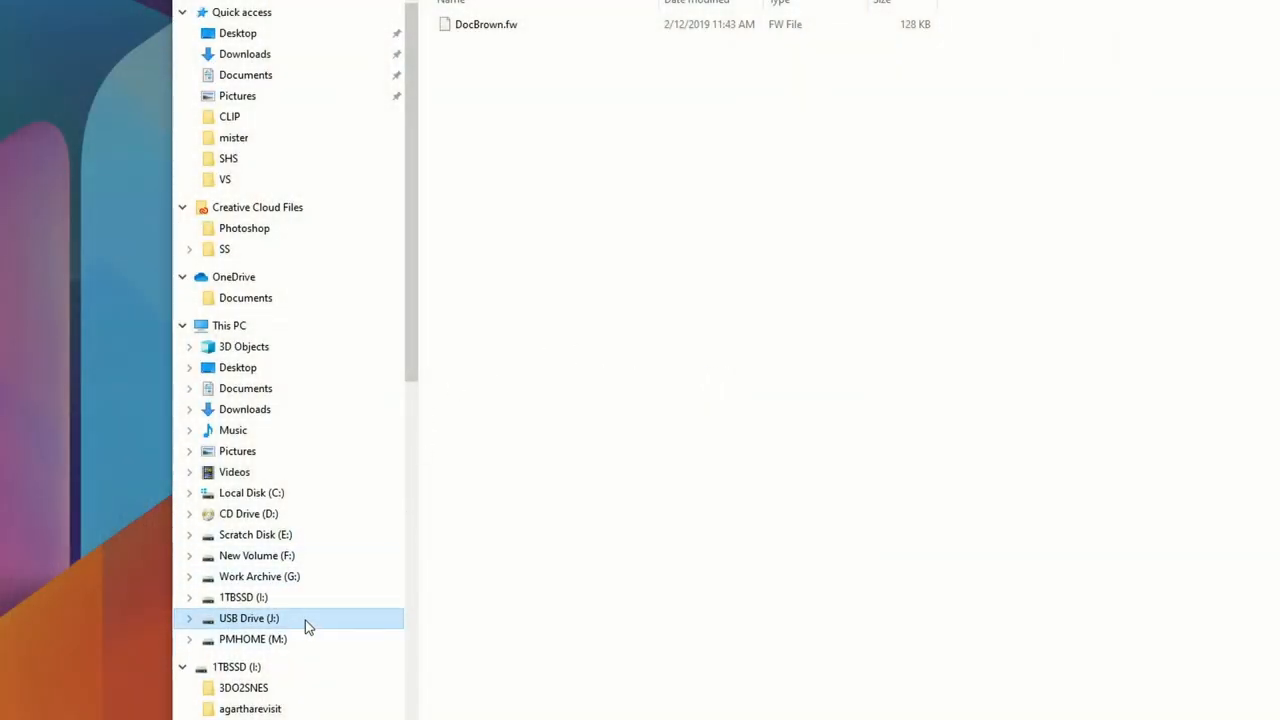
Step: Quick-format USB Drive (J:) as FAT32, confirm the data wipe, and acknowledge completion
{"action": "right_click", "coordinate": [248, 618]}
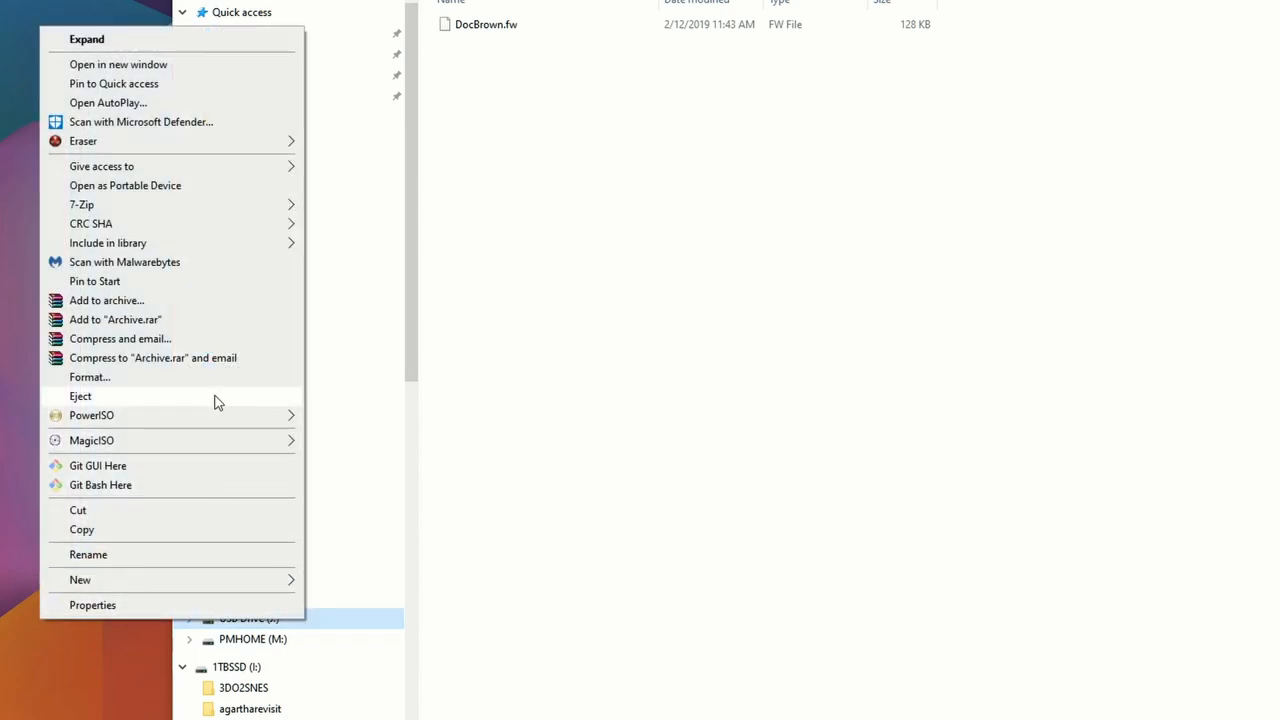
{"action": "left_click", "coordinate": [90, 377]}
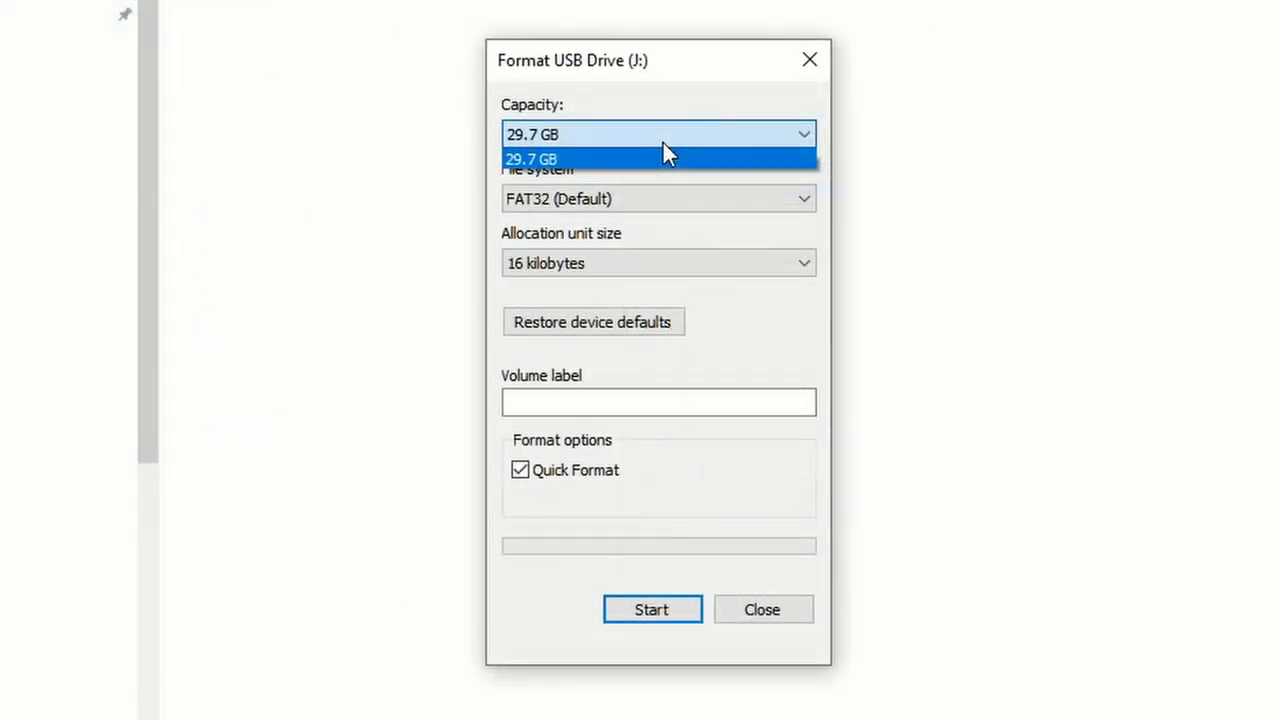
{"action": "left_click", "coordinate": [658, 198]}
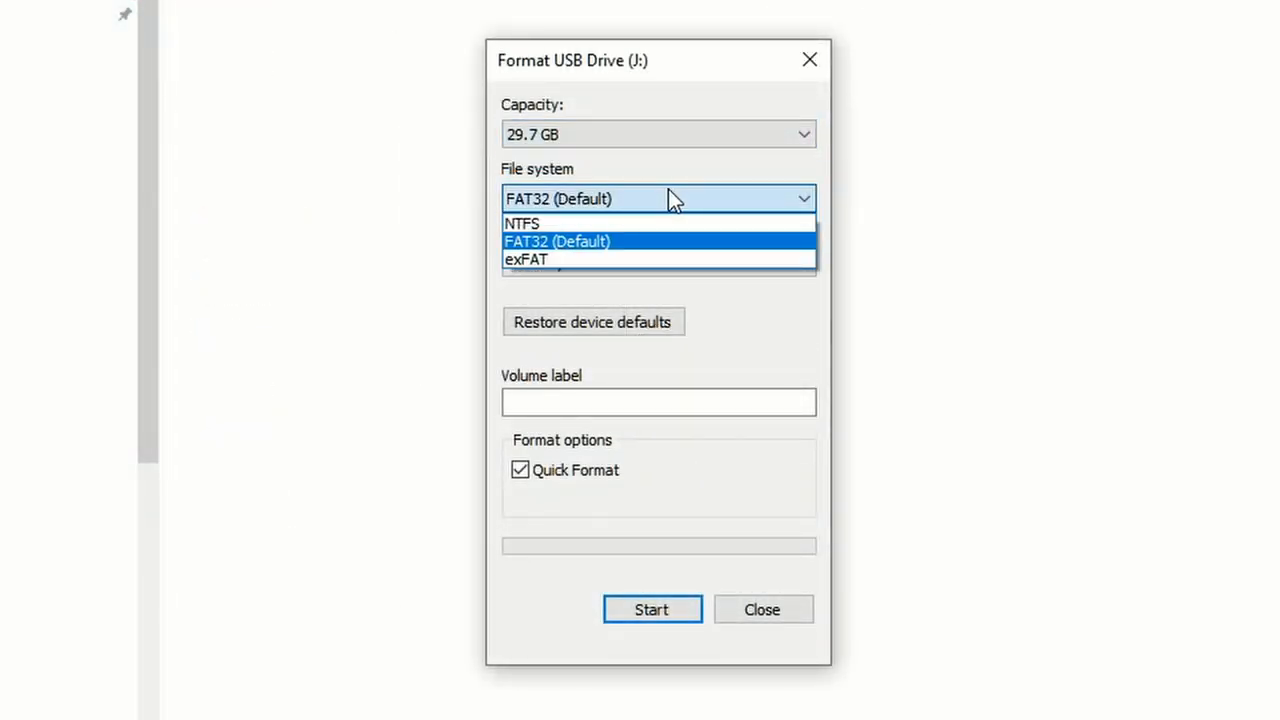
{"action": "mouse_move", "coordinate": [670, 255]}
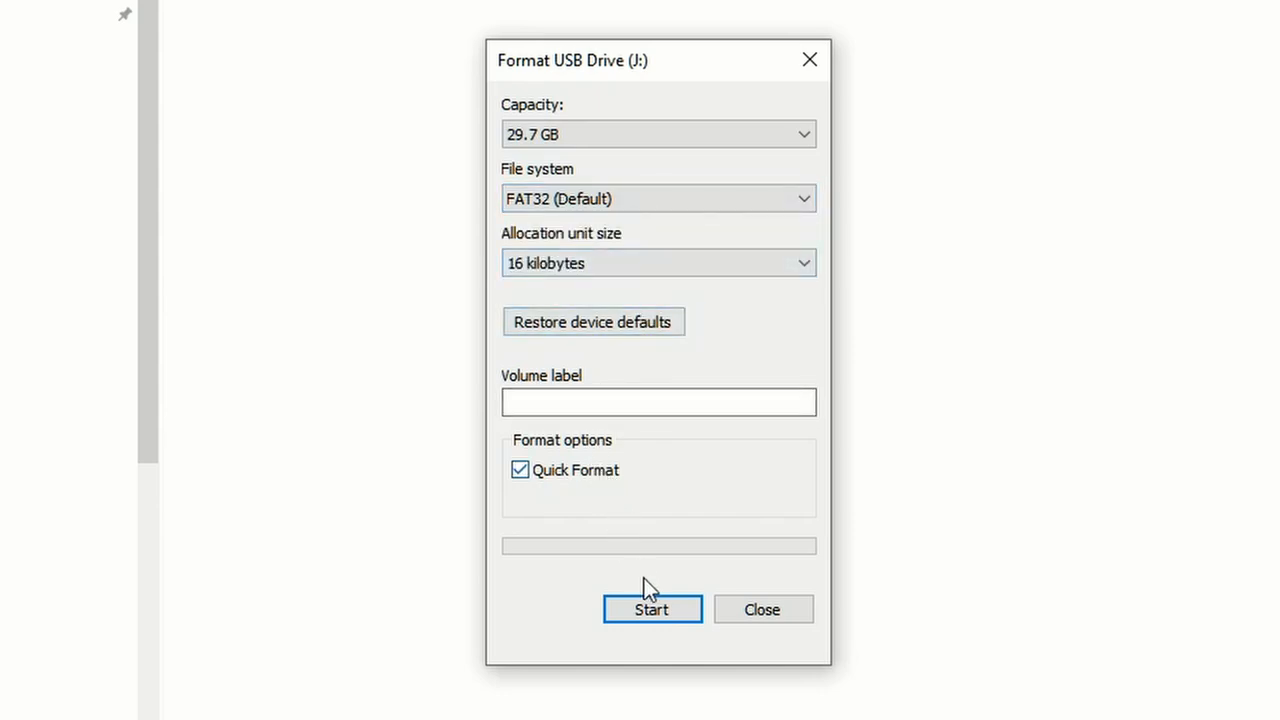
{"action": "left_click", "coordinate": [651, 609]}
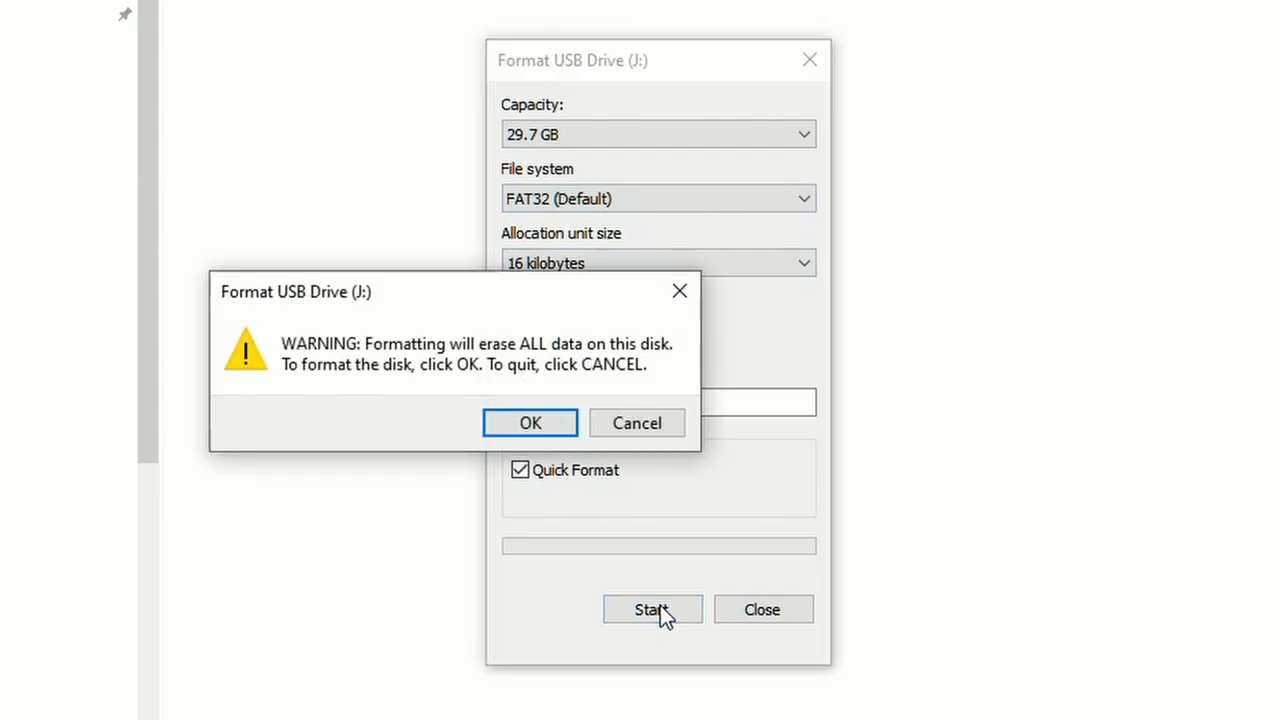
{"action": "mouse_move", "coordinate": [578, 383]}
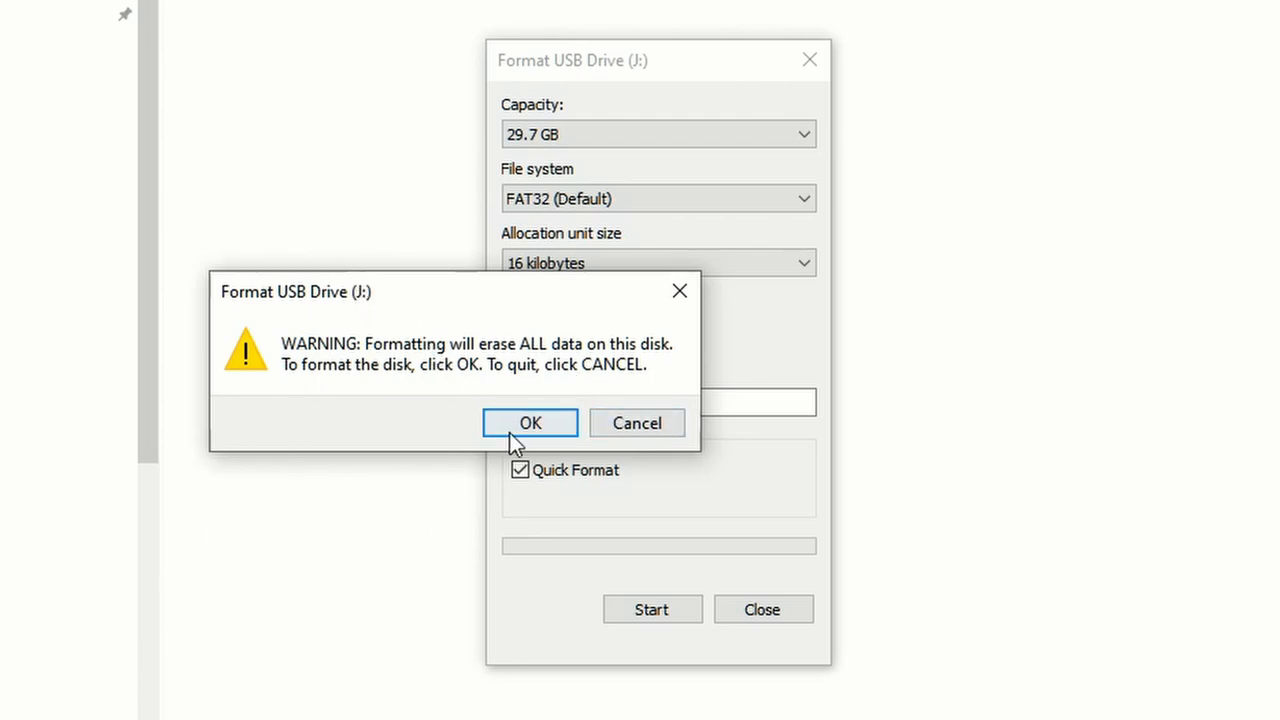
{"action": "left_click", "coordinate": [530, 423]}
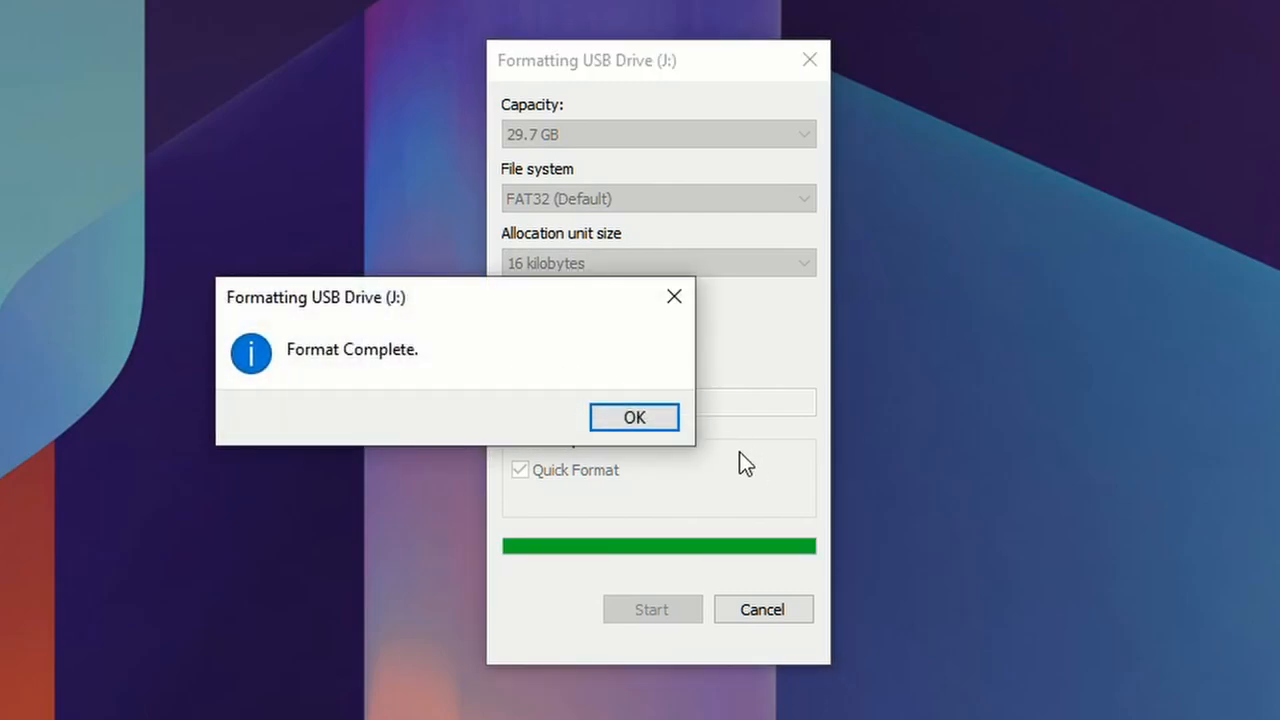
{"action": "left_click", "coordinate": [633, 417]}
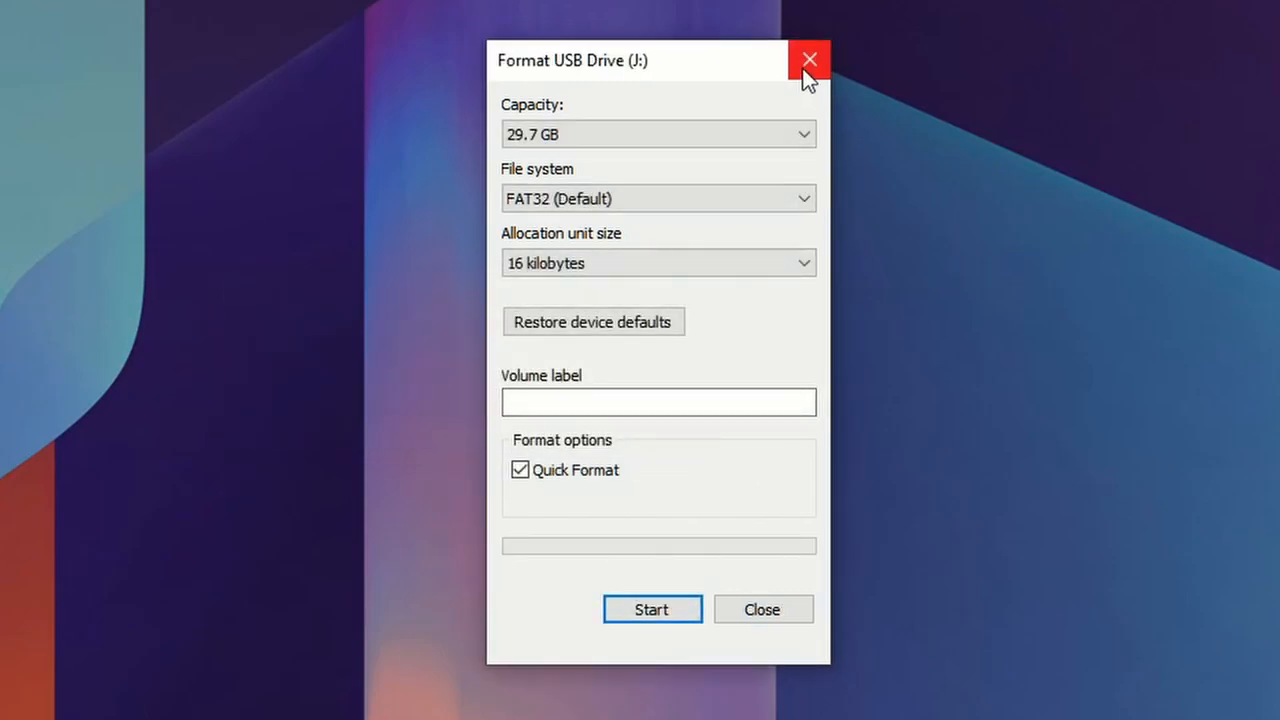
Step: Open GDmenu_v0.6's readme.txt in Notepad and scroll to the How to install section
{"action": "left_click", "coordinate": [809, 59]}
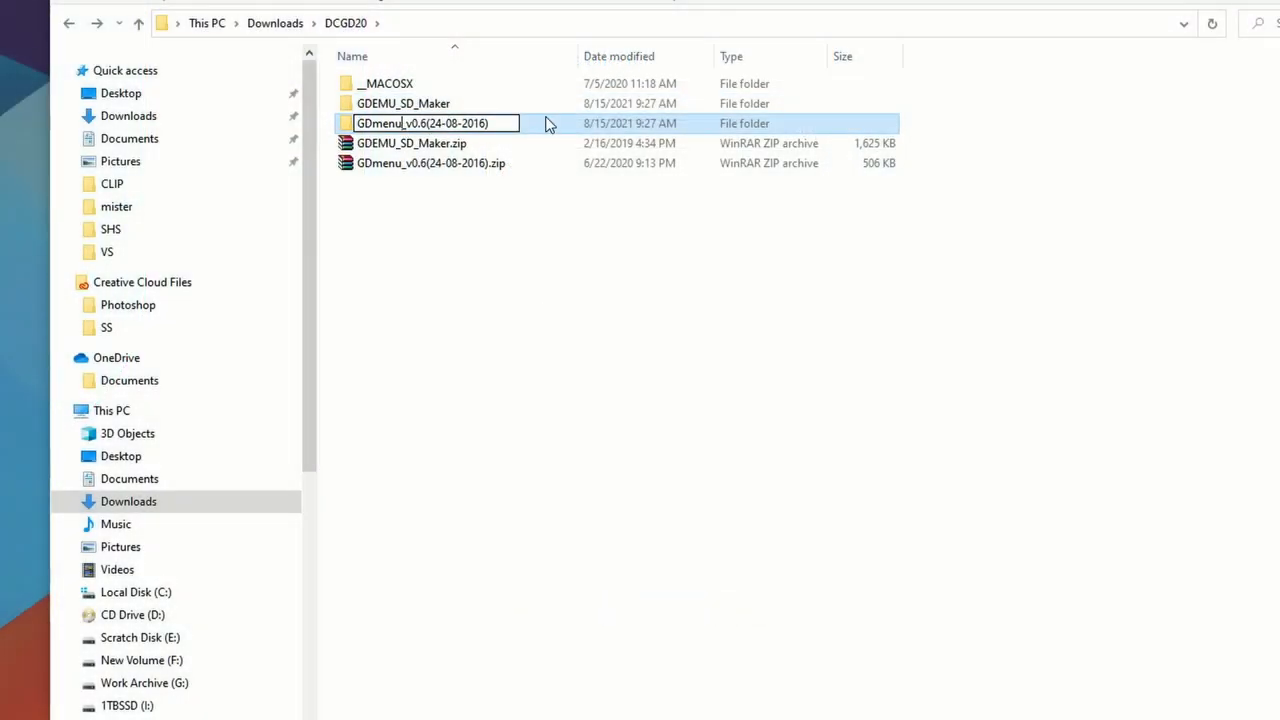
{"action": "double_click", "coordinate": [430, 123]}
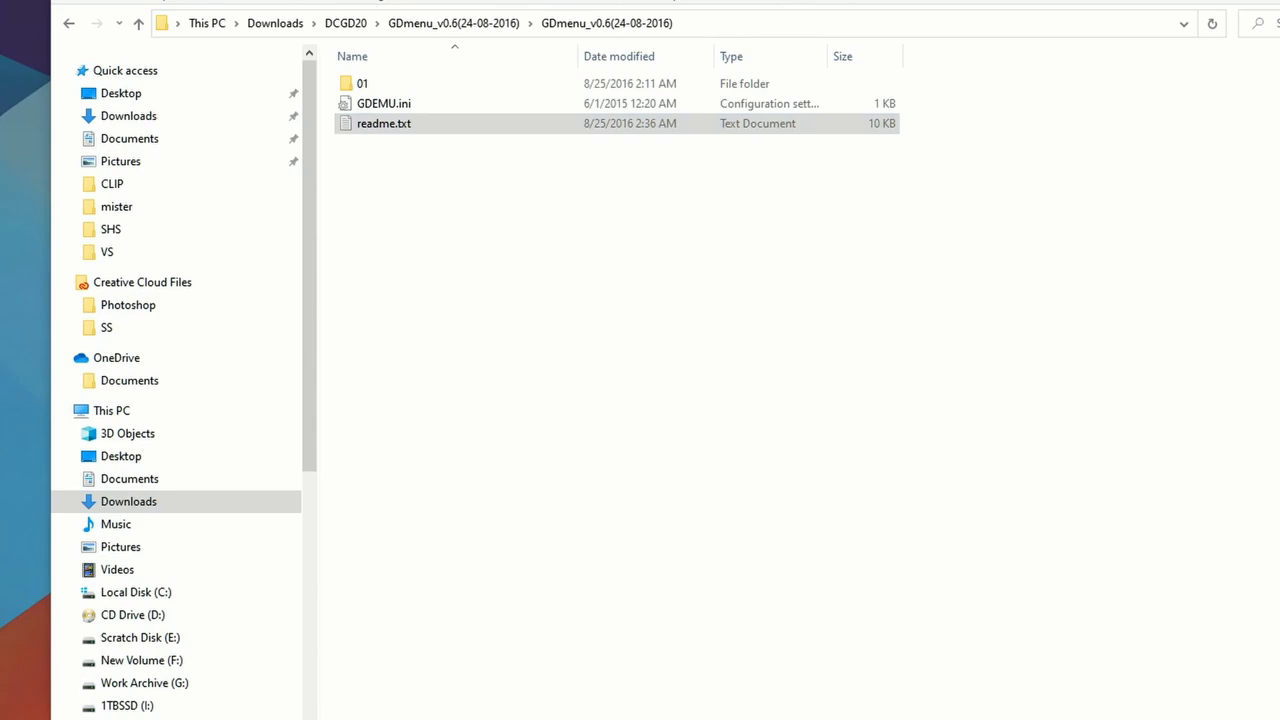
{"action": "double_click", "coordinate": [384, 123]}
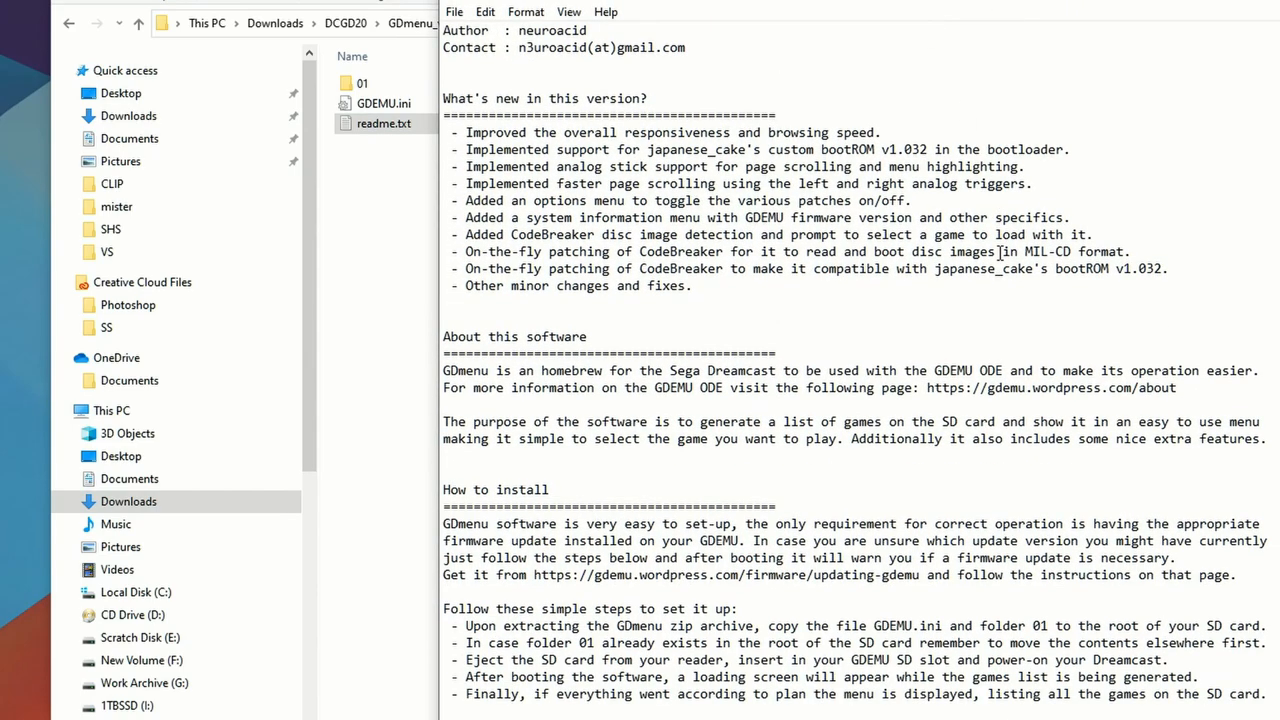
{"action": "scroll", "scroll_direction": "down", "scroll_amount": 3}
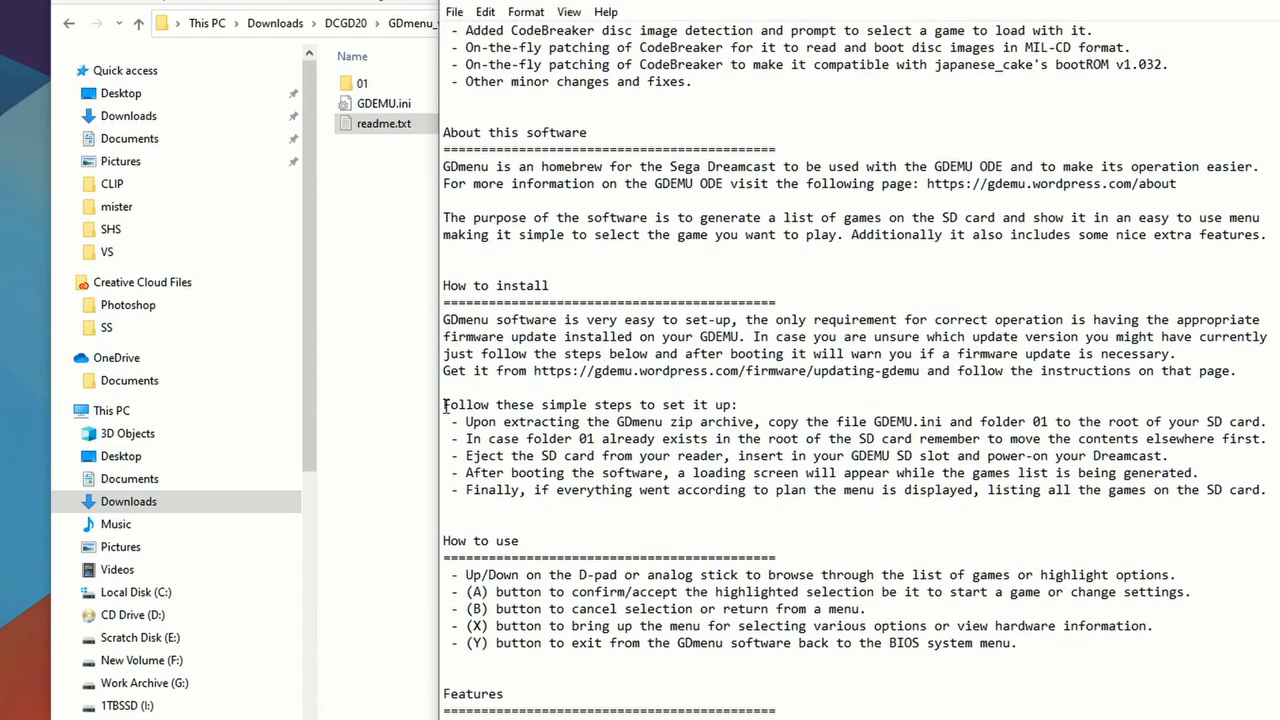
{"action": "left_click_drag", "start_coordinate": [443, 404], "coordinate": [1266, 421]}
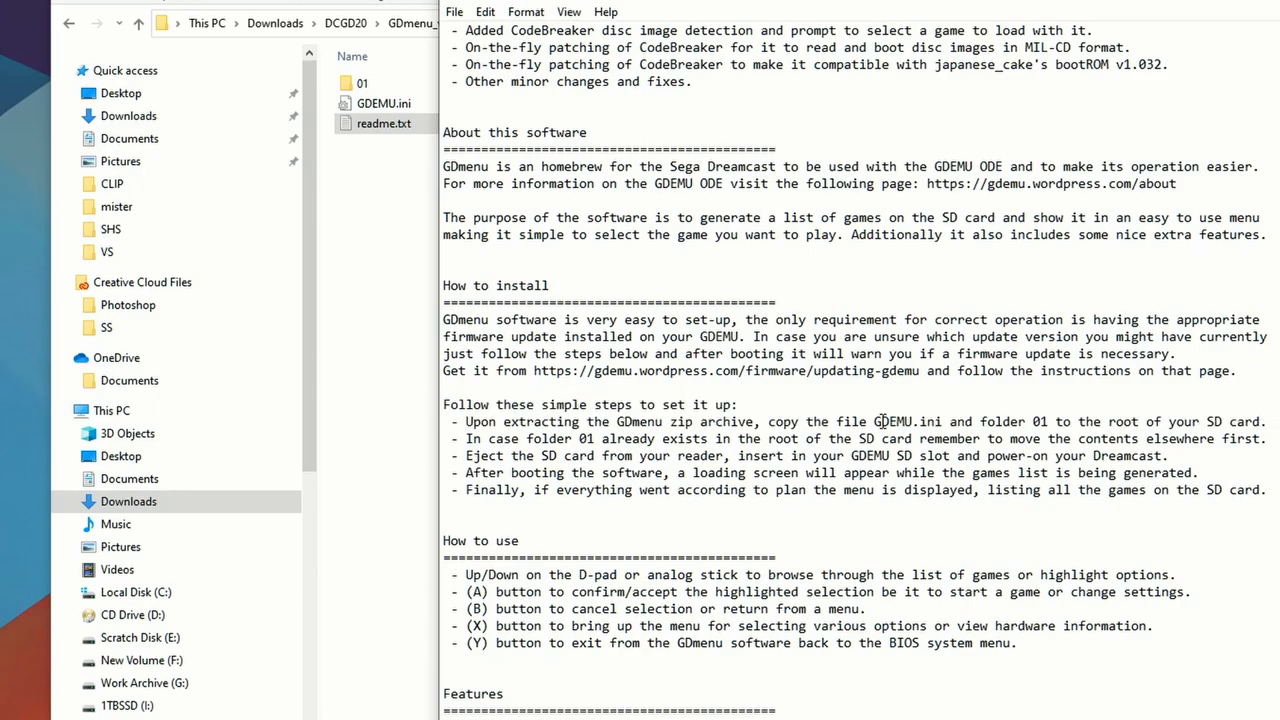
{"action": "double_click", "coordinate": [903, 421]}
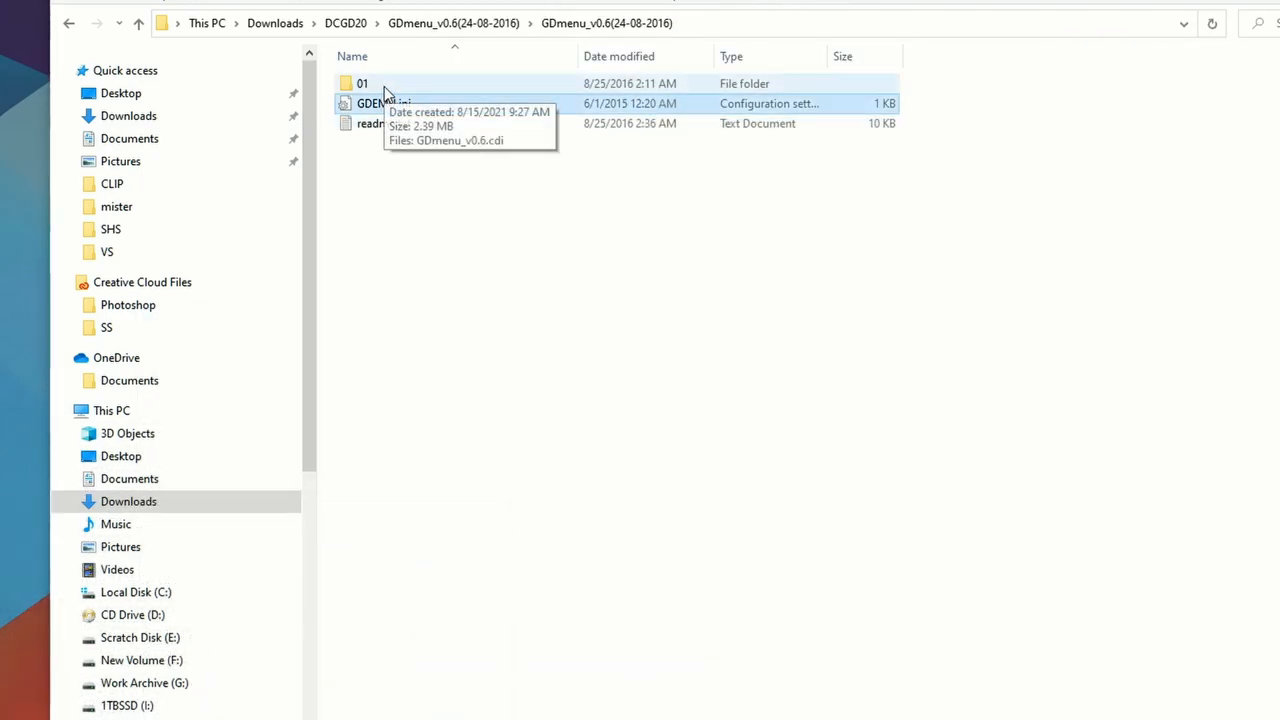
Step: Copy folder 01 and GDEMU.ini and paste them onto USB Drive (J:)
{"action": "right_click", "coordinate": [383, 103]}
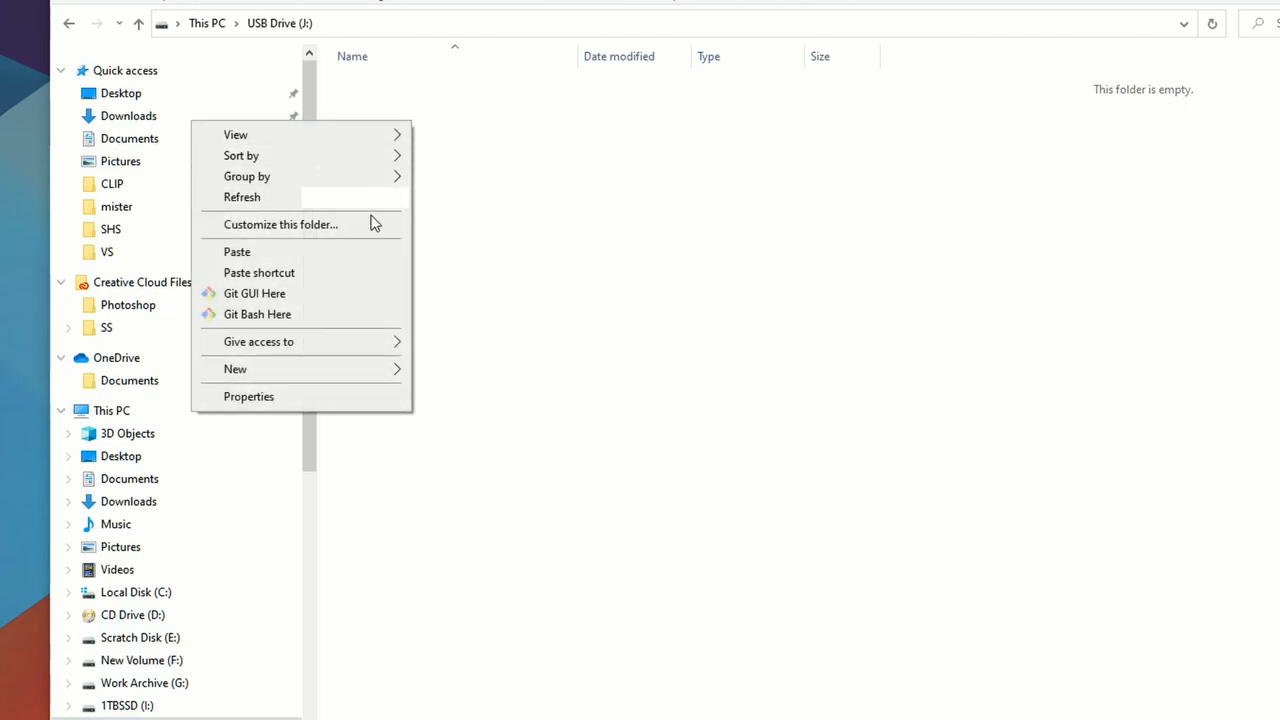
{"action": "left_click", "coordinate": [237, 251]}
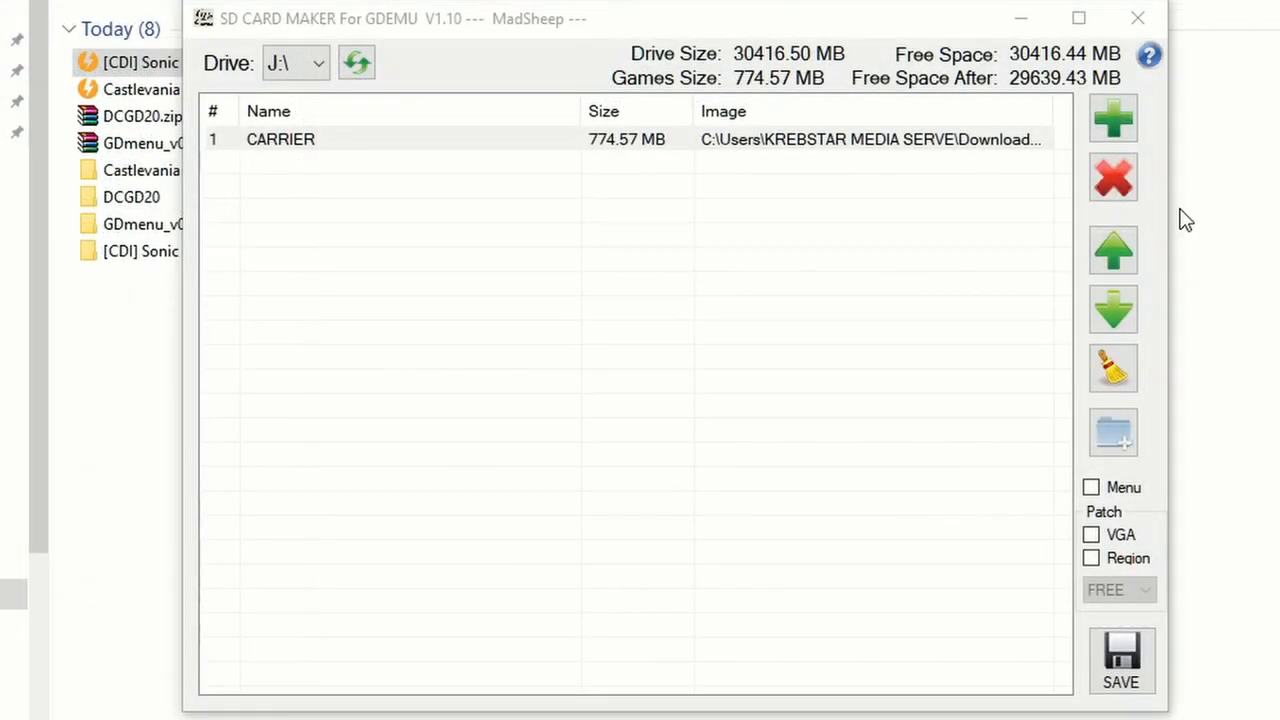
Step: Add Castlevania's CRDC-CDR.CDI from the demo pack folder, then the Sonic Adventure CDI, after CARRIER
{"action": "left_click", "coordinate": [1113, 118]}
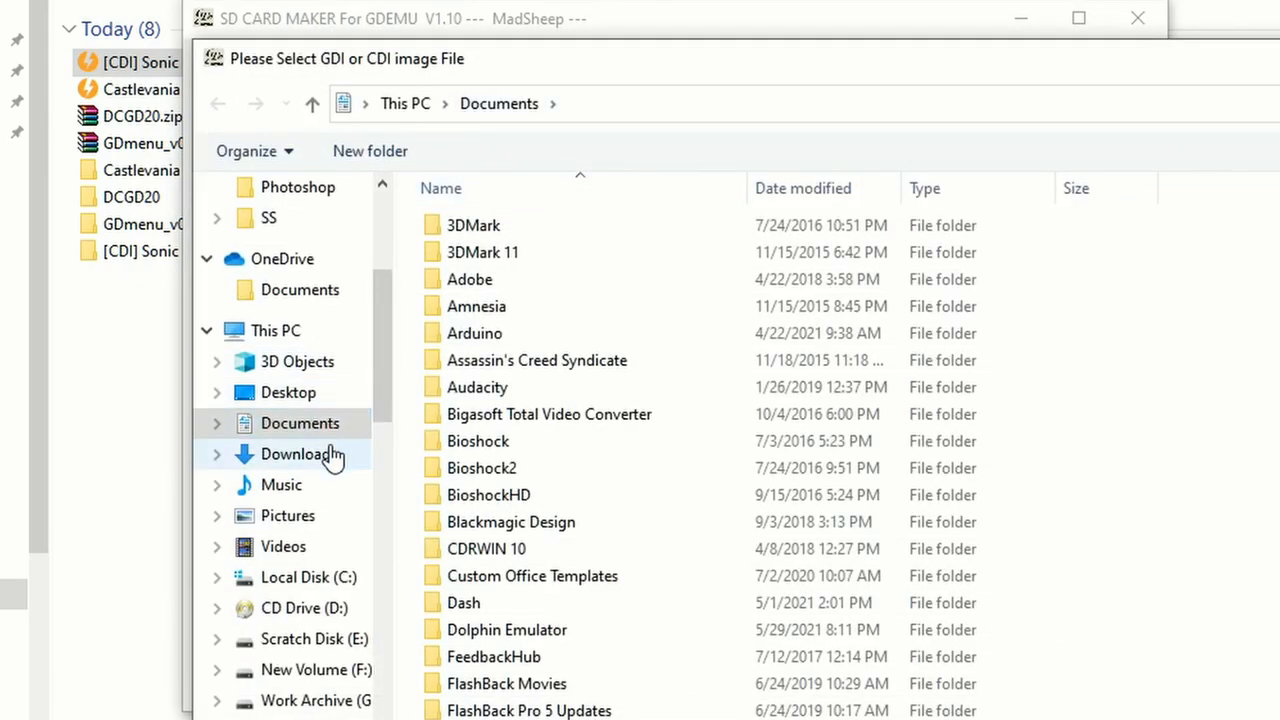
{"action": "left_click", "coordinate": [297, 453]}
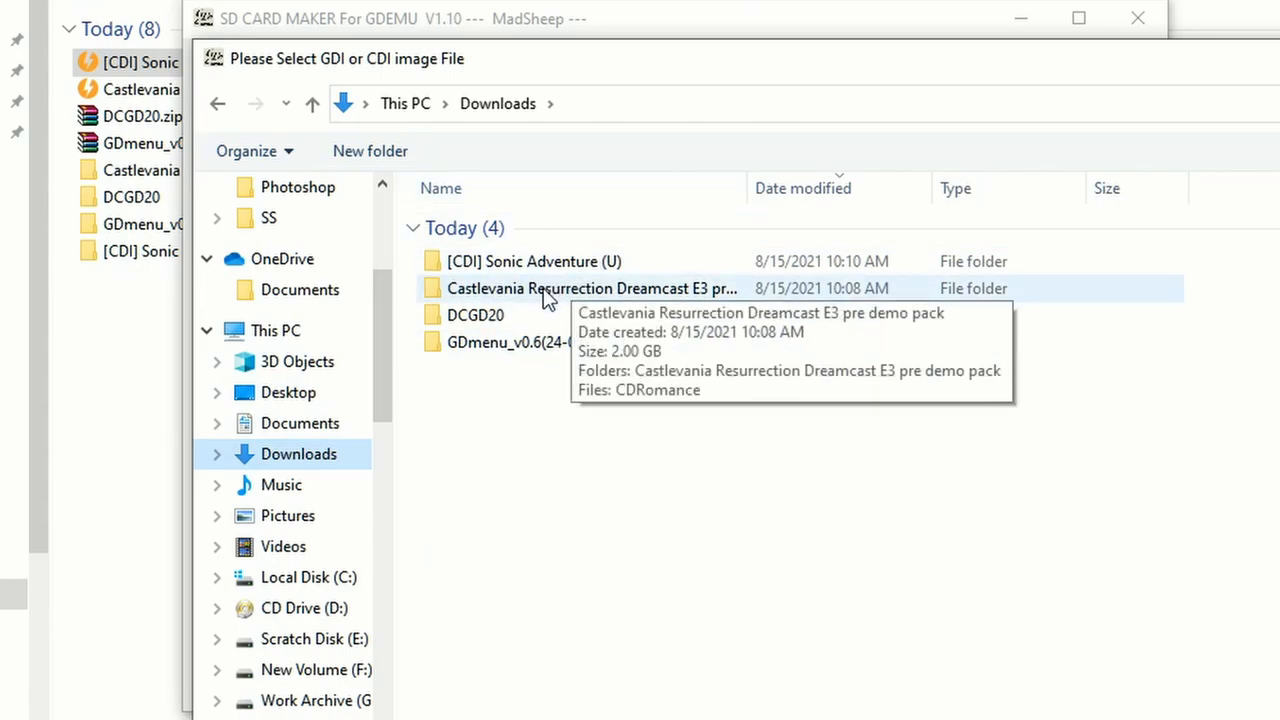
{"action": "double_click", "coordinate": [589, 288]}
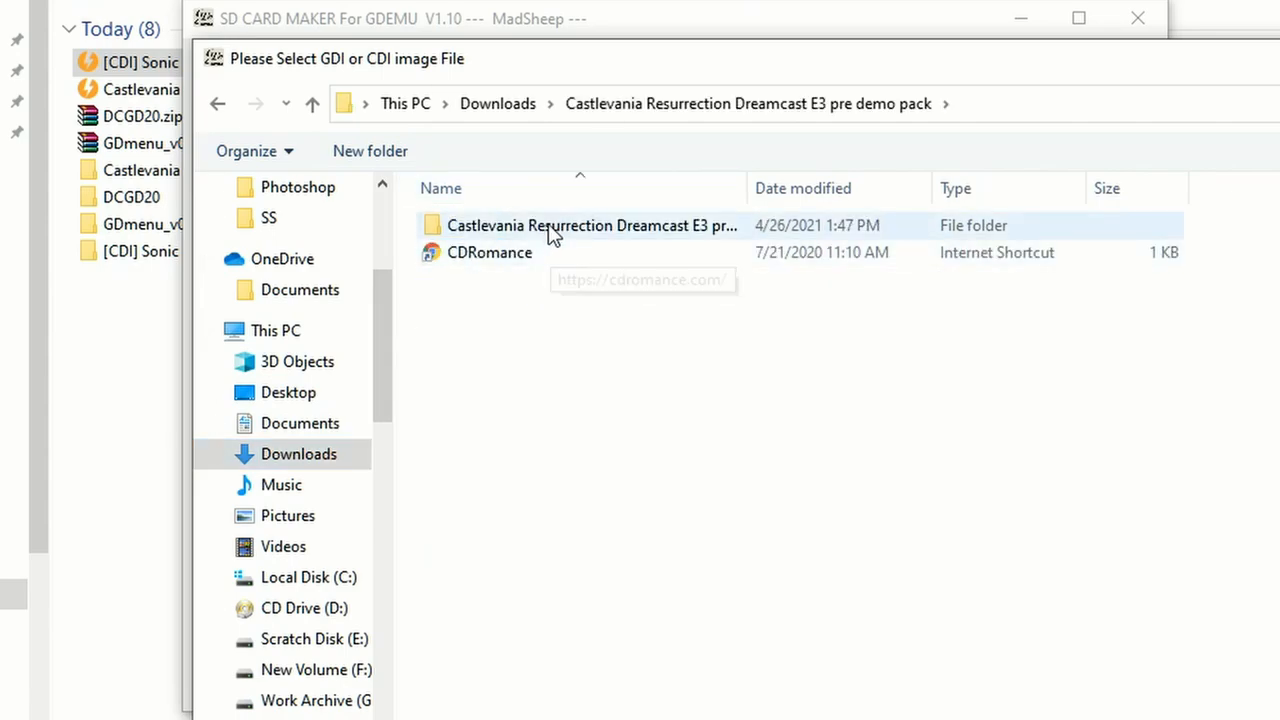
{"action": "double_click", "coordinate": [590, 225]}
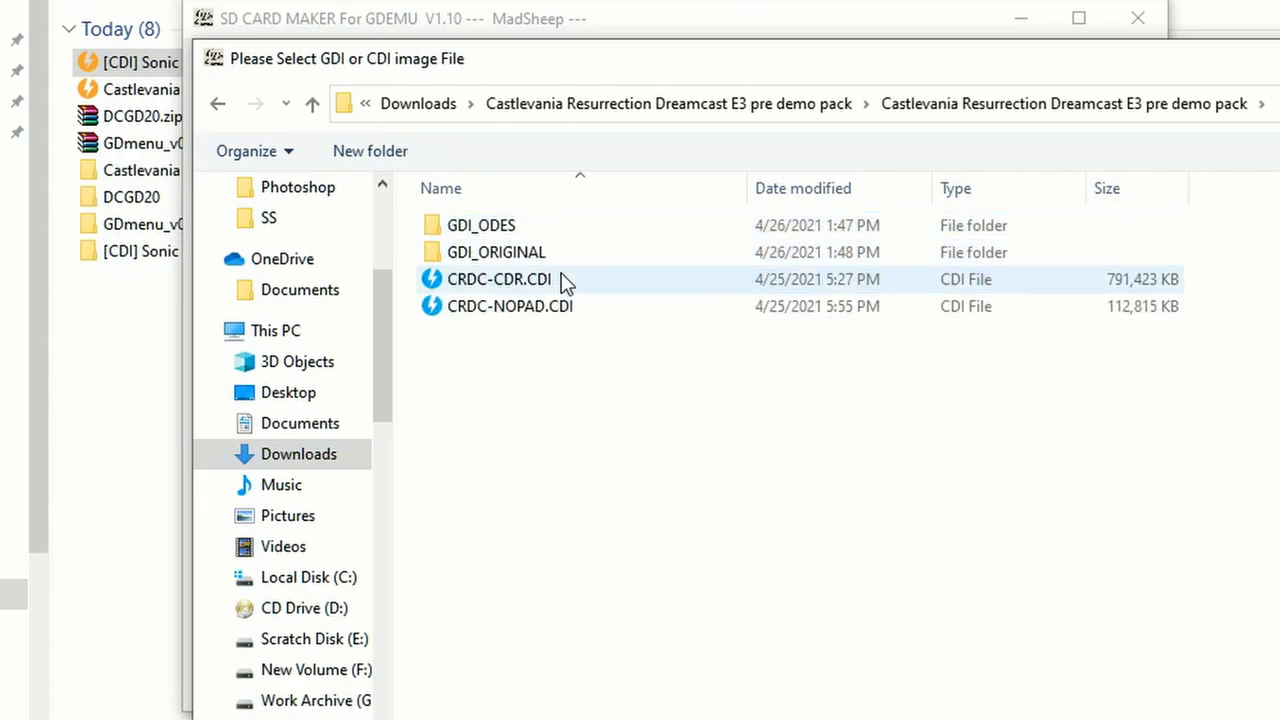
{"action": "mouse_move", "coordinate": [555, 295]}
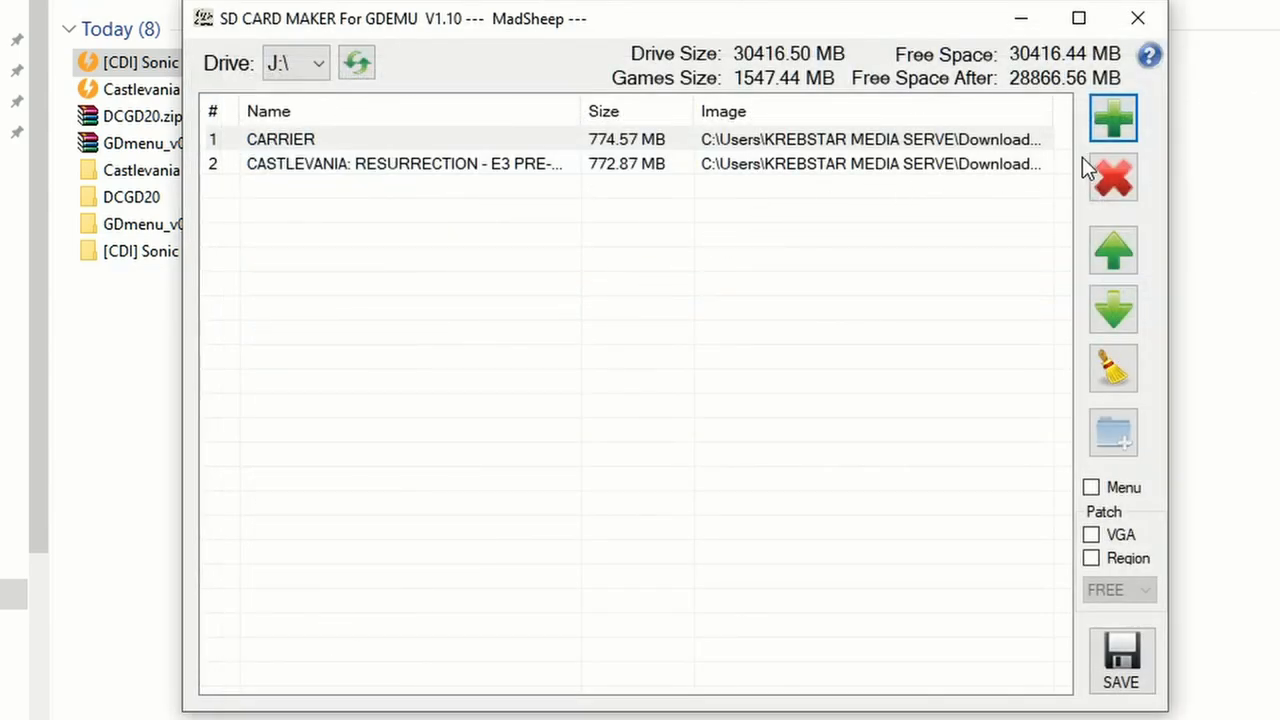
{"action": "left_click", "coordinate": [1112, 118]}
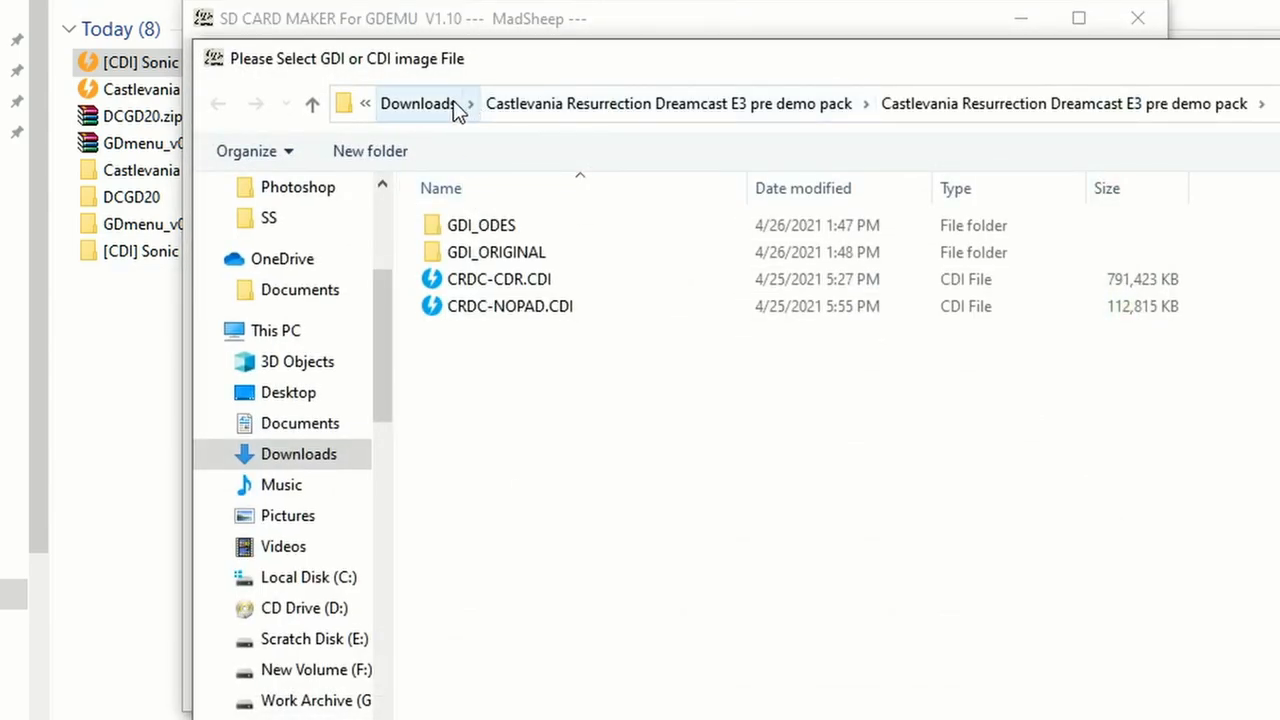
{"action": "left_click", "coordinate": [417, 103]}
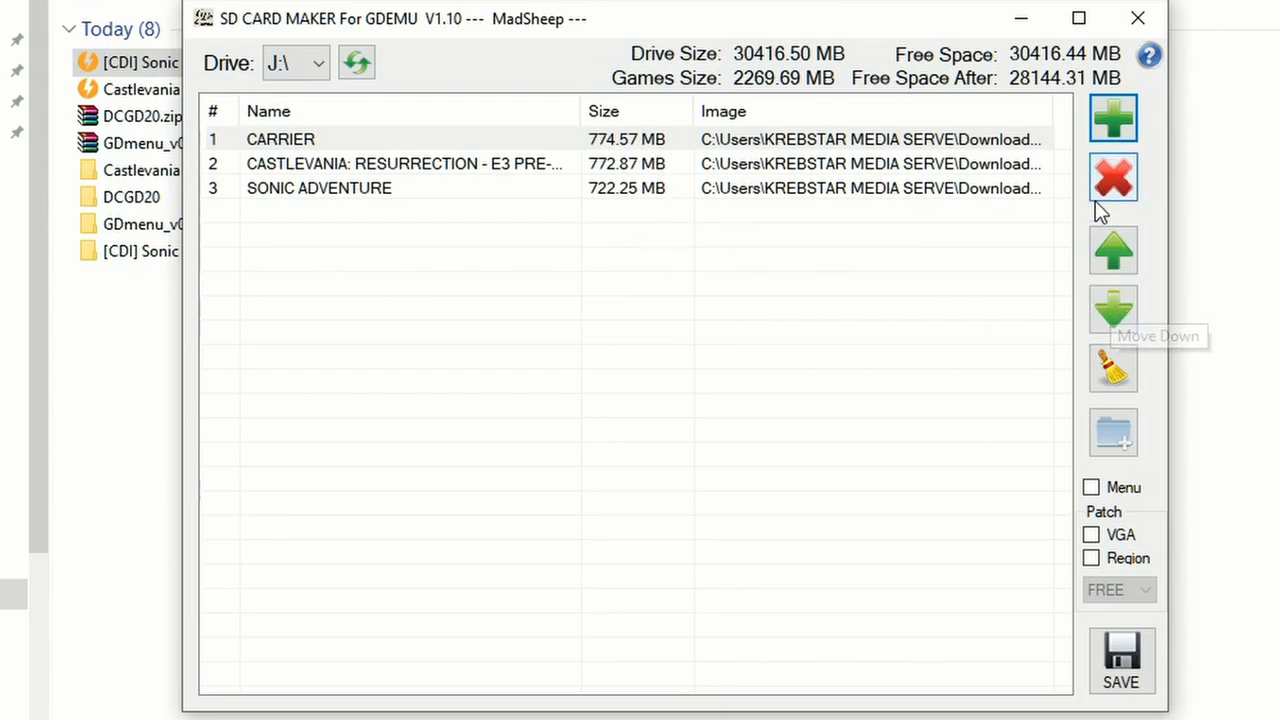
{"action": "mouse_move", "coordinate": [1113, 367]}
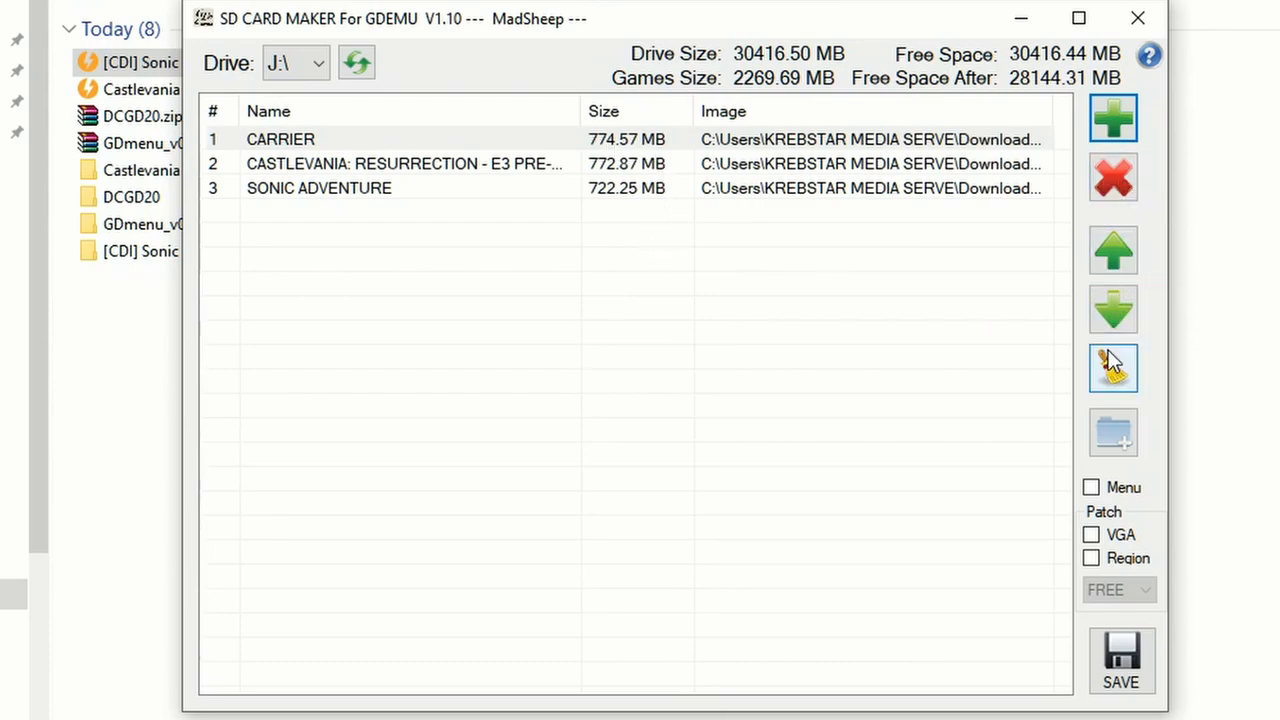
{"action": "mouse_move", "coordinate": [1113, 432]}
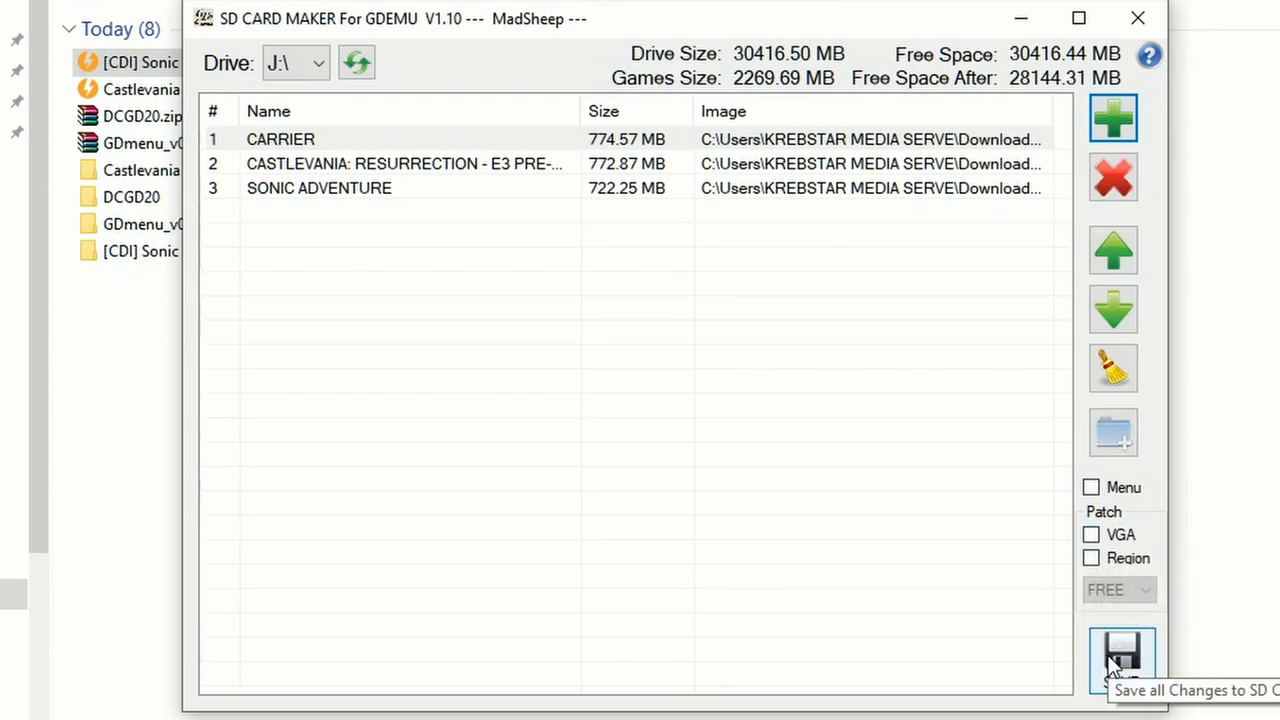
Step: Save the CARRIER, Castlevania demo and Sonic Adventure list to the SD card
{"action": "left_click", "coordinate": [1121, 660]}
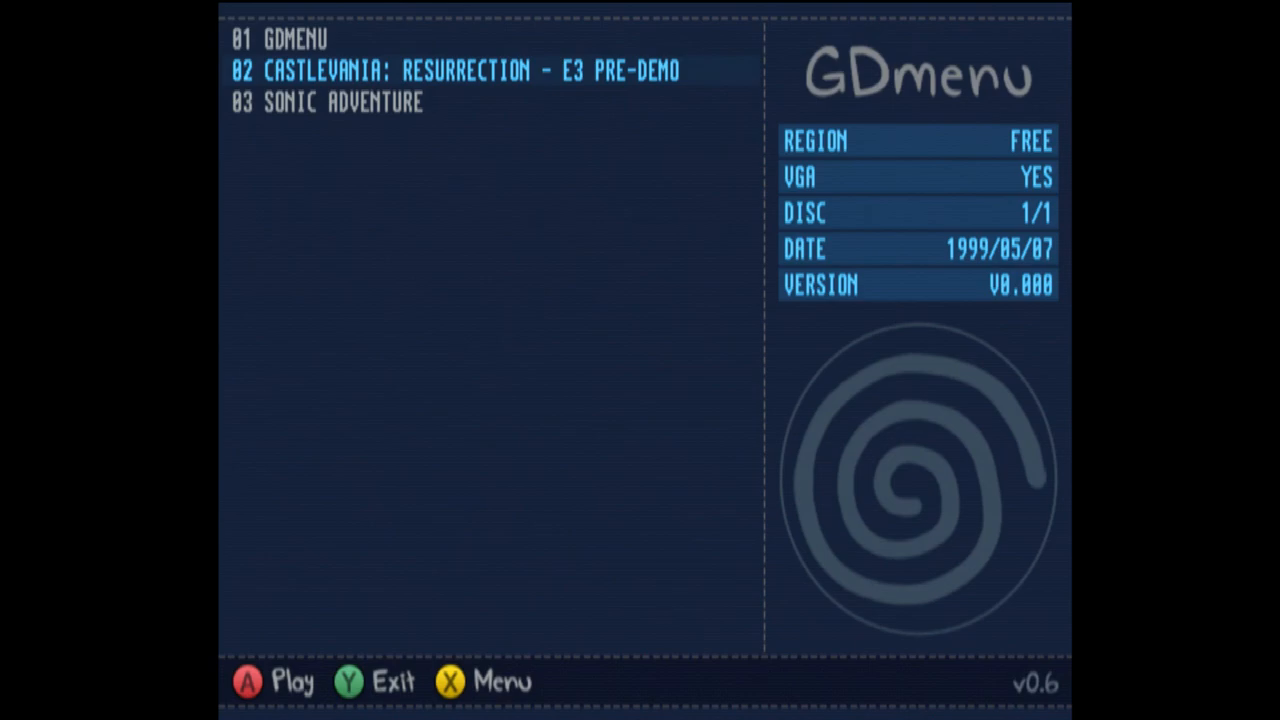
Step: Browse the GDmenu list across GDMENU, the Castlevania demo and Sonic Adventure
{"action": "key", "text": "Up"}
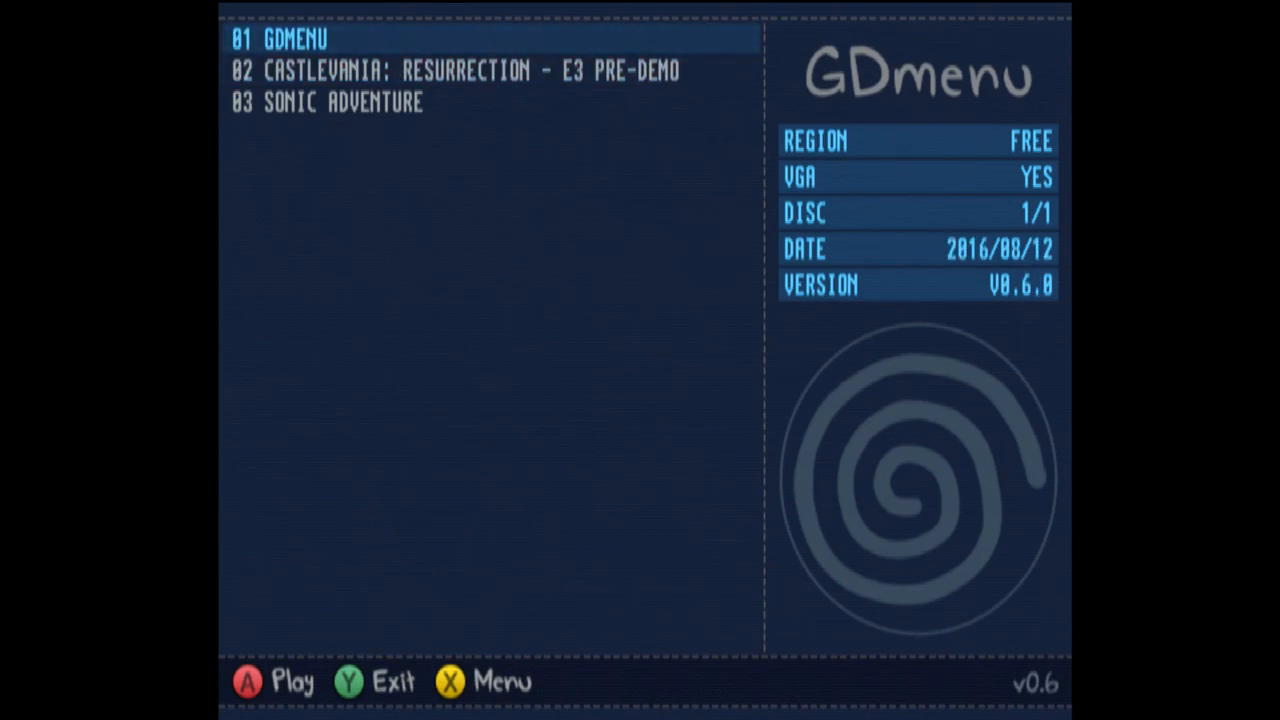
{"action": "key", "text": "down"}
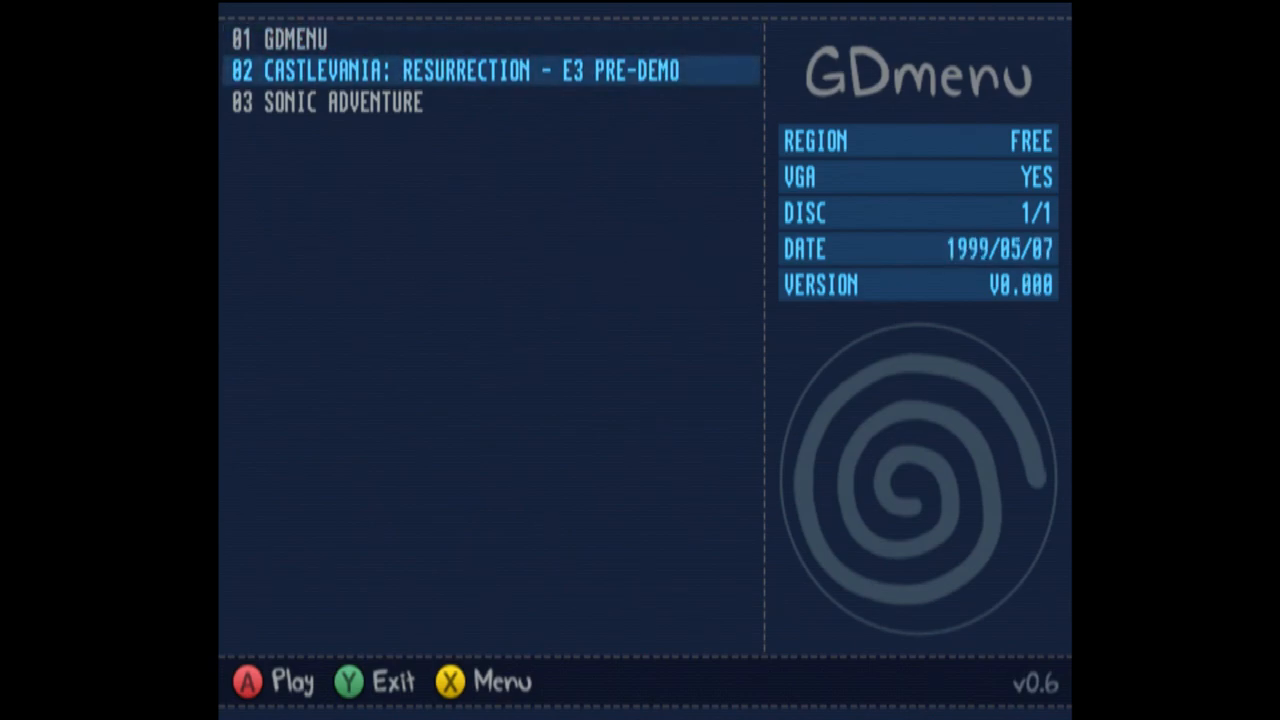
{"action": "key", "text": "Down"}
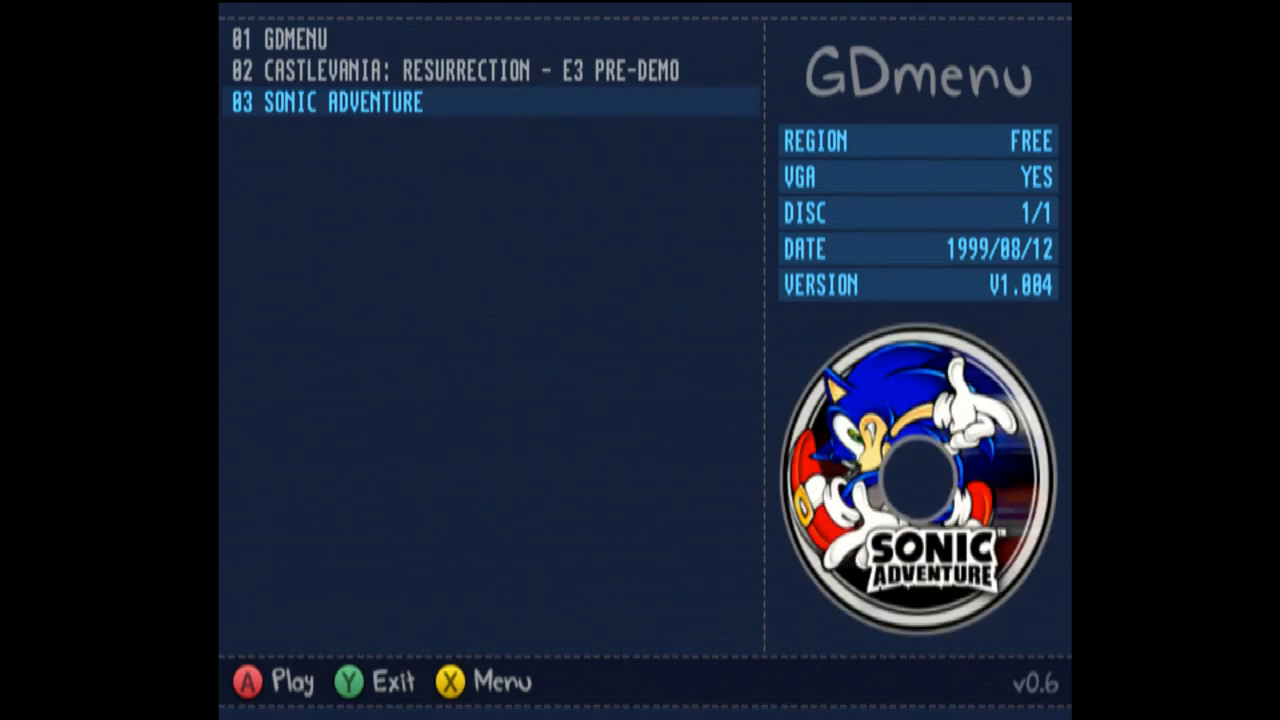
{"action": "key", "text": "up"}
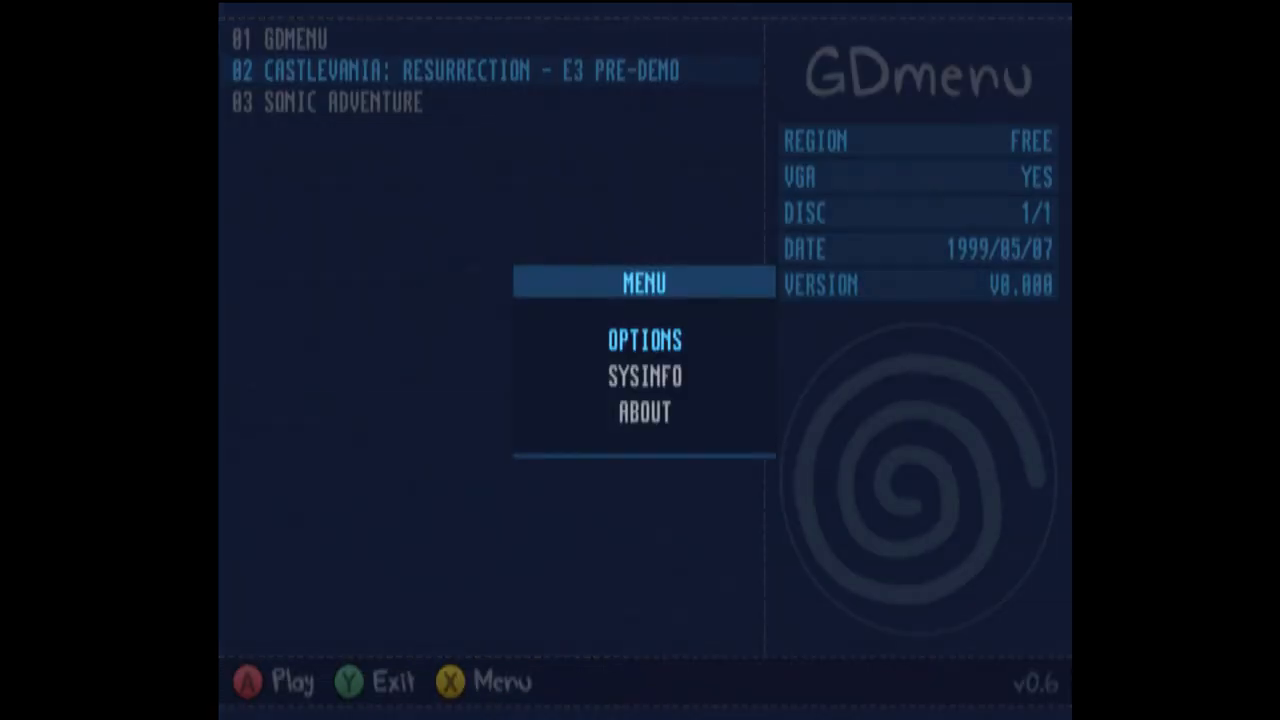
Step: Review the menu's option settings down to Boot Intro, then view system information
{"action": "left_click", "coordinate": [644, 339]}
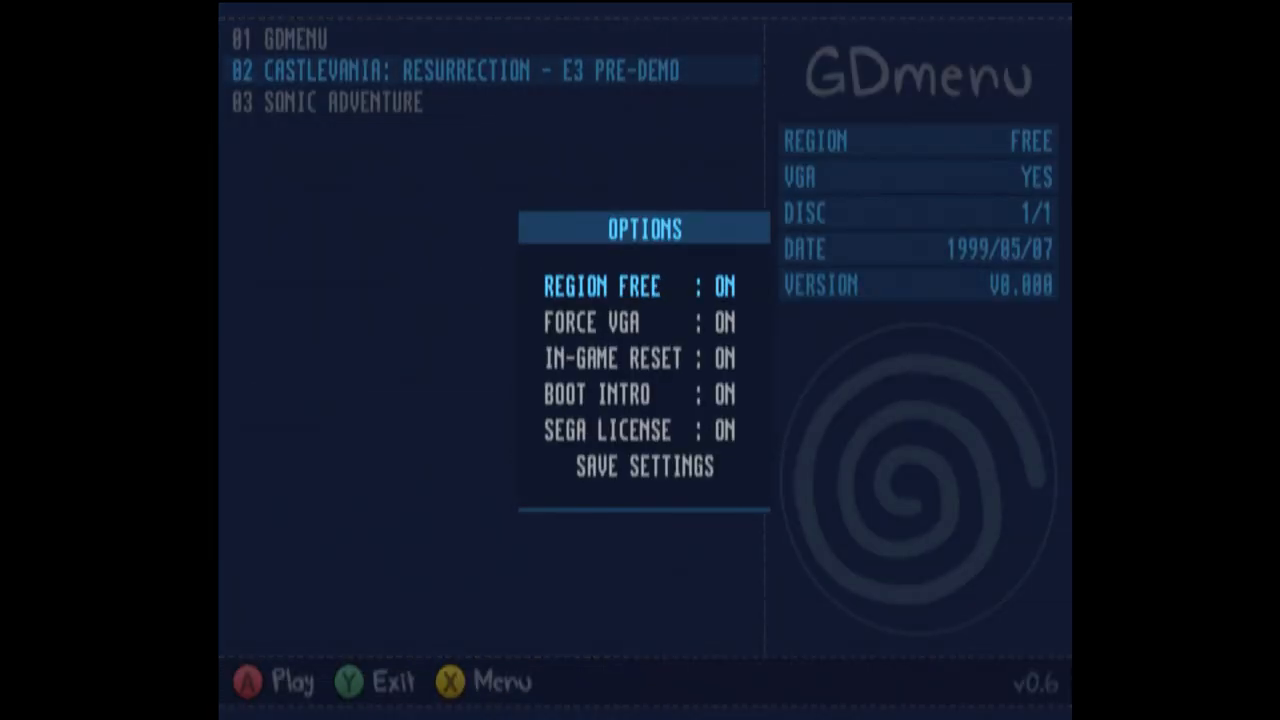
{"action": "key", "text": "down"}
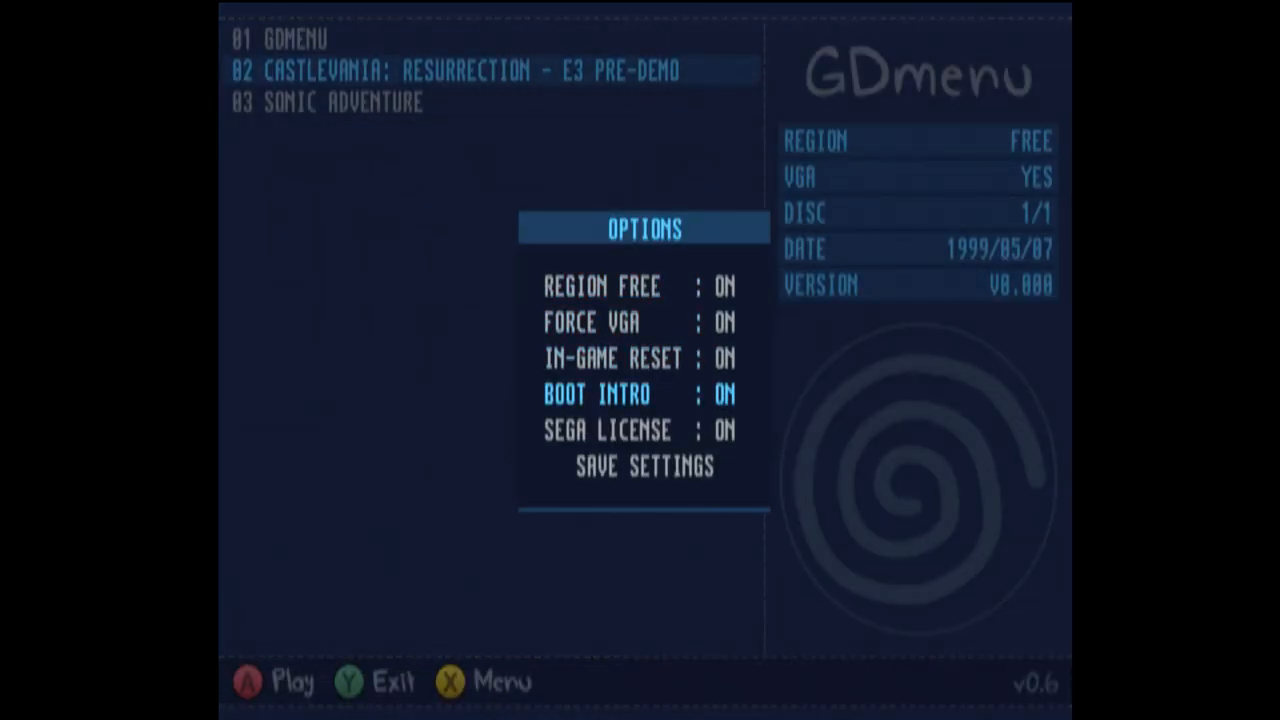
{"action": "key", "text": "down"}
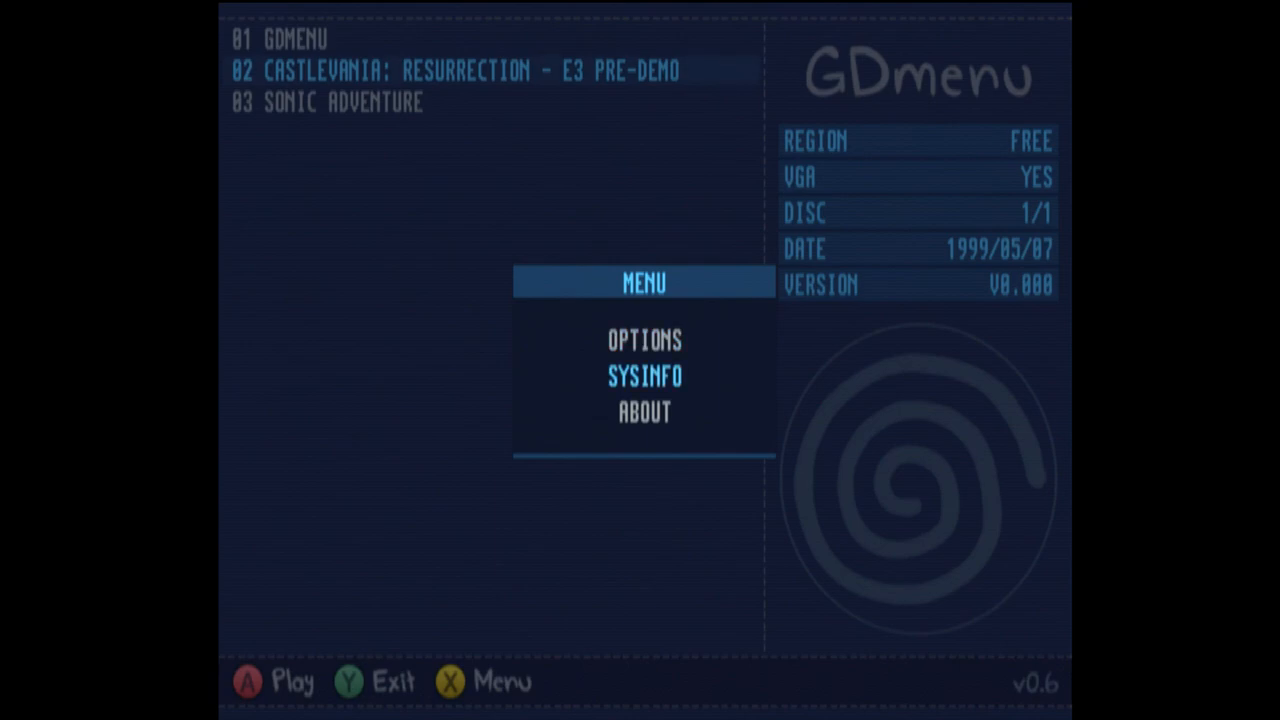
{"action": "left_click", "coordinate": [644, 376]}
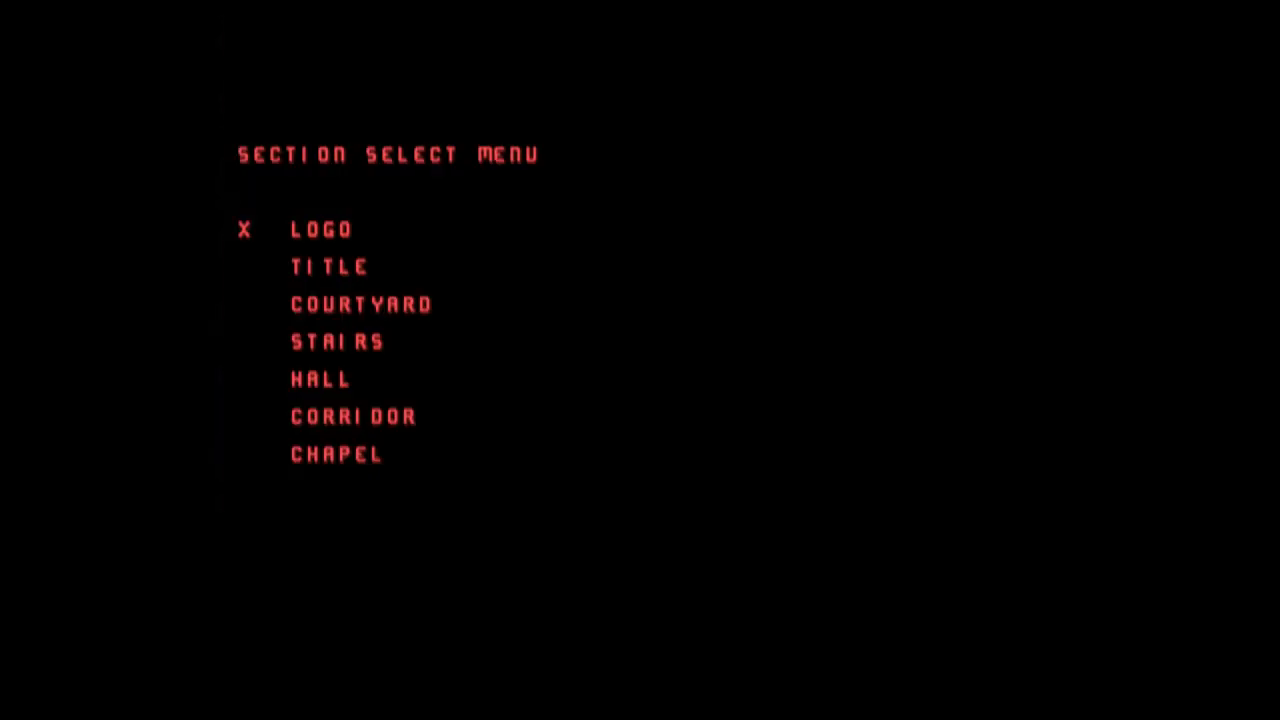
Step: Exit the Castlevania demo to GDmenu and move down the game list
{"action": "key", "text": "Down"}
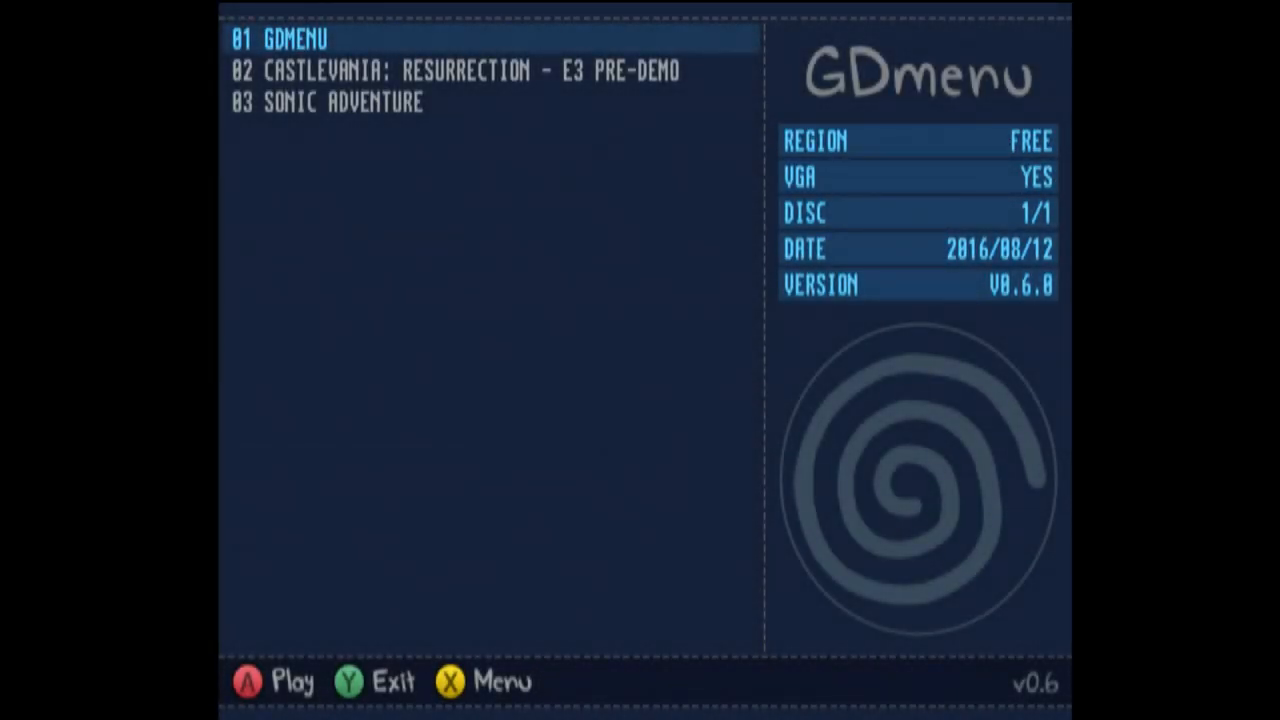
{"action": "key", "text": "Down"}
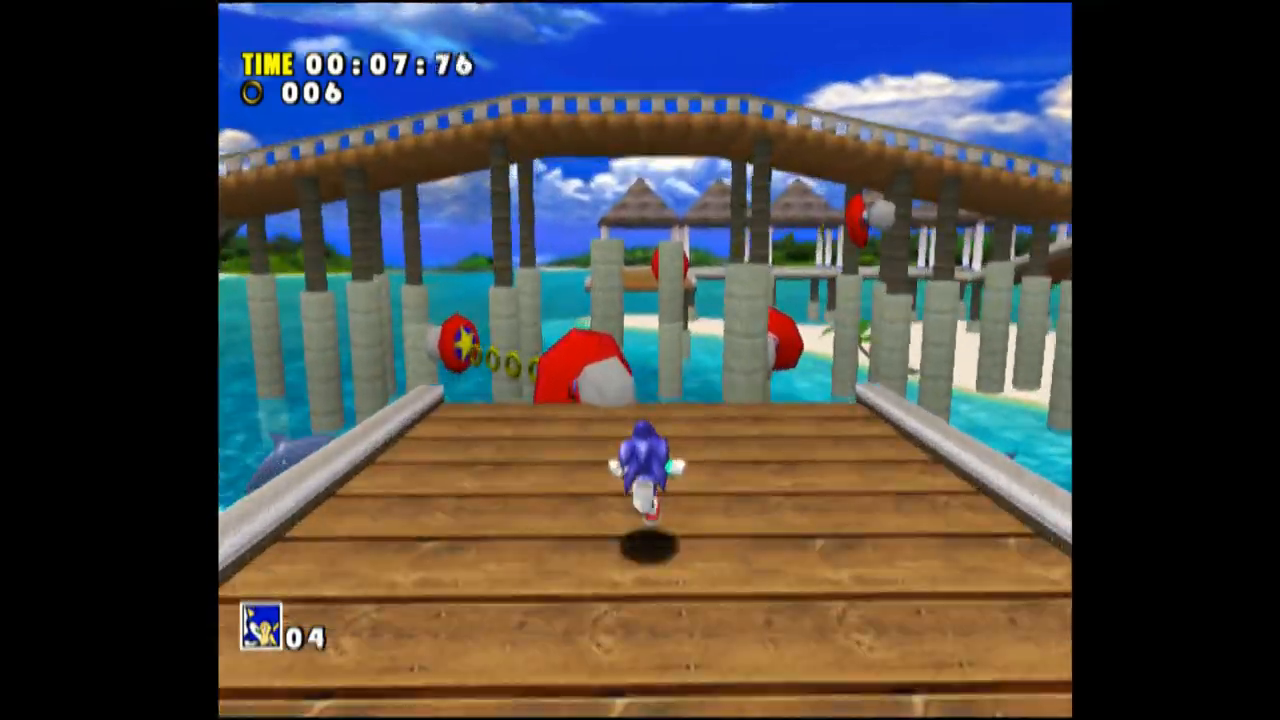
Step: Run Sonic forward along the Emerald Coast boardwalk, collecting rings up to 14
{"action": "key", "text": "Up"}
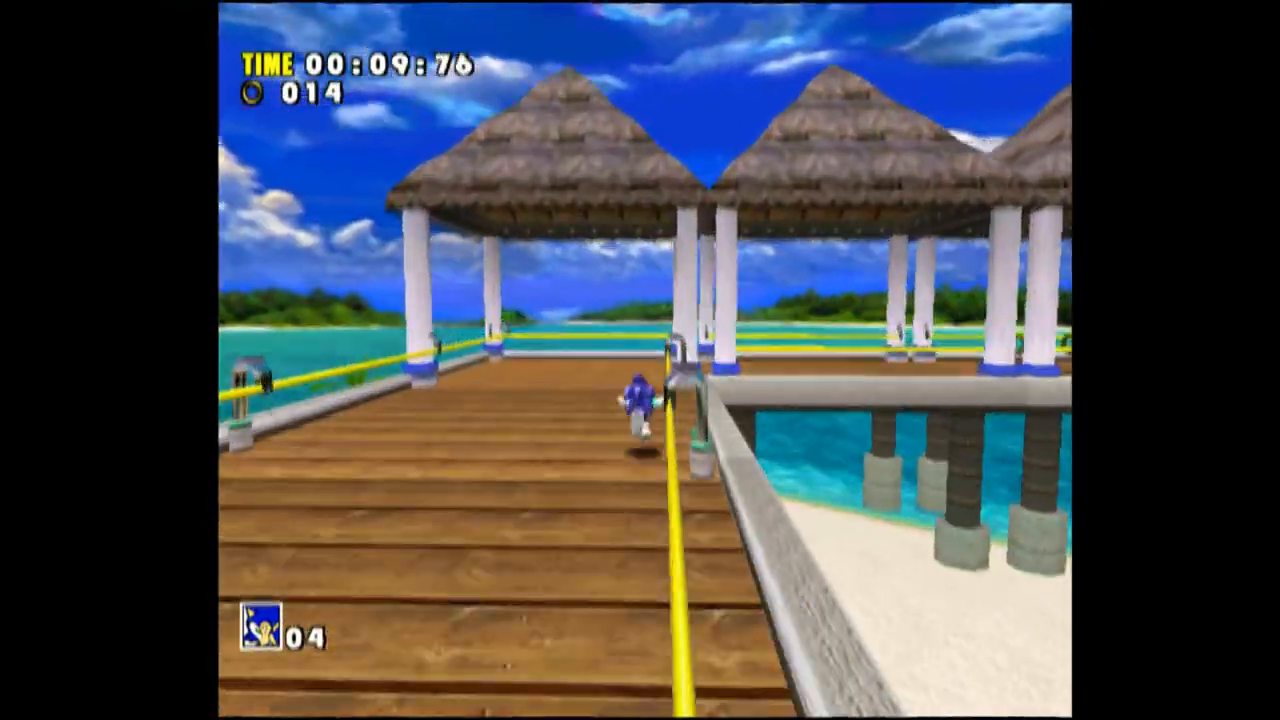